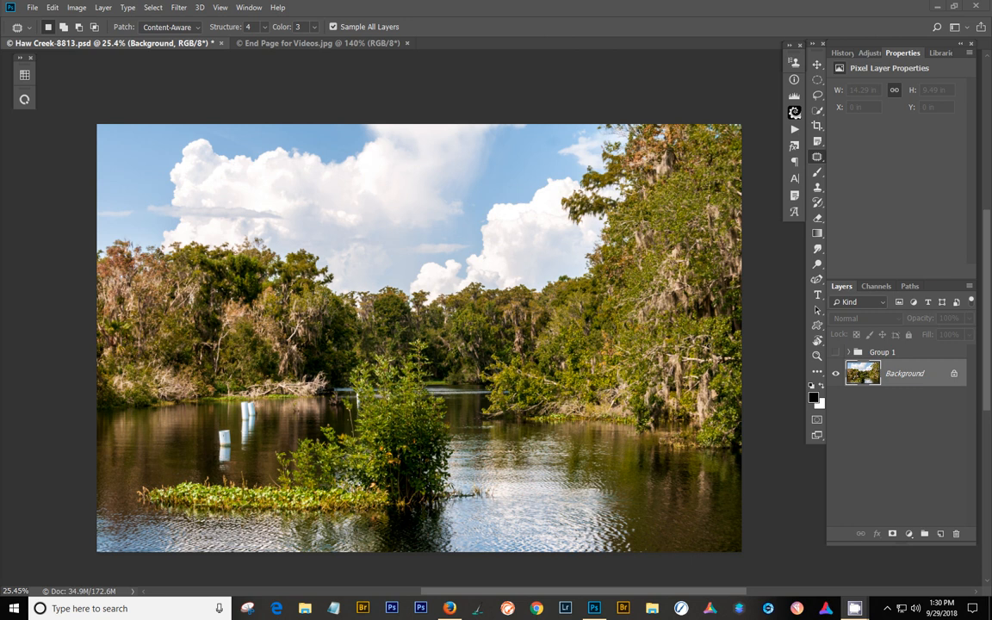
mouse_move(284, 460)
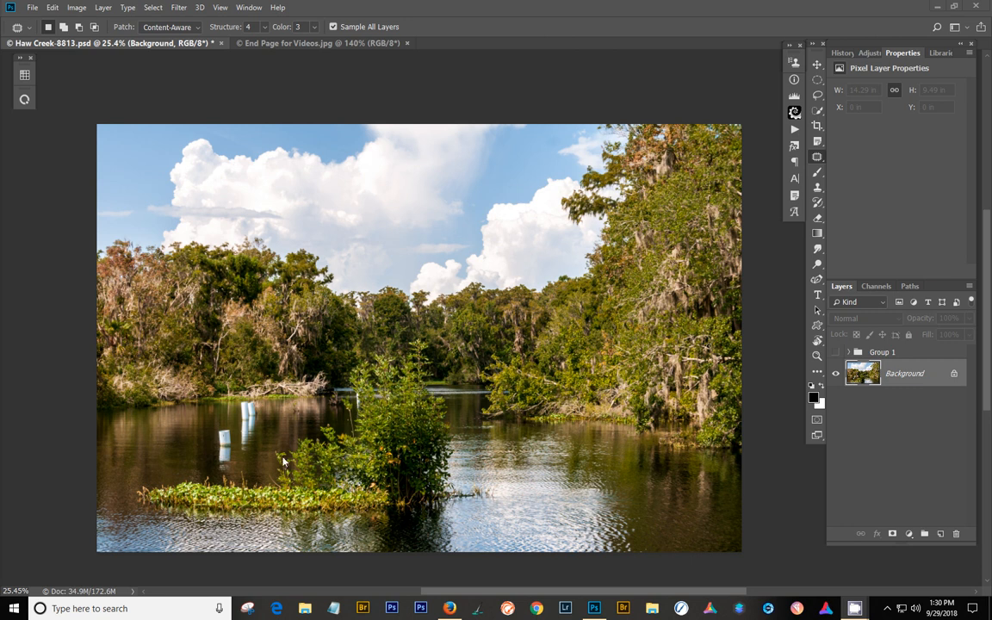
mouse_move(506, 464)
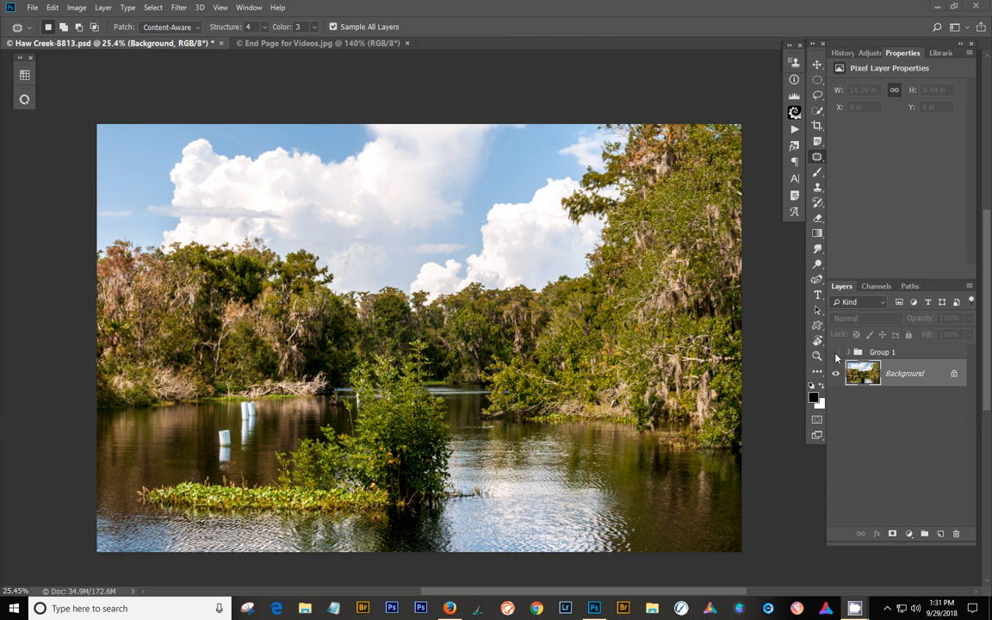
Step: Duplicate the landscape's Background layer into a new document via Duplicate Layer with Document set to New
left_click(834, 351)
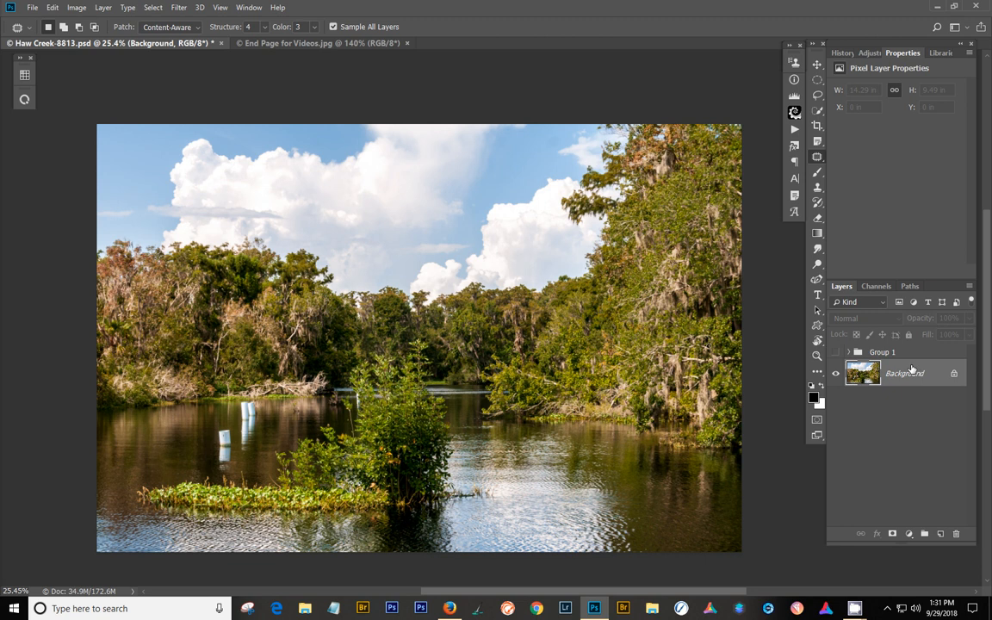
mouse_move(904, 370)
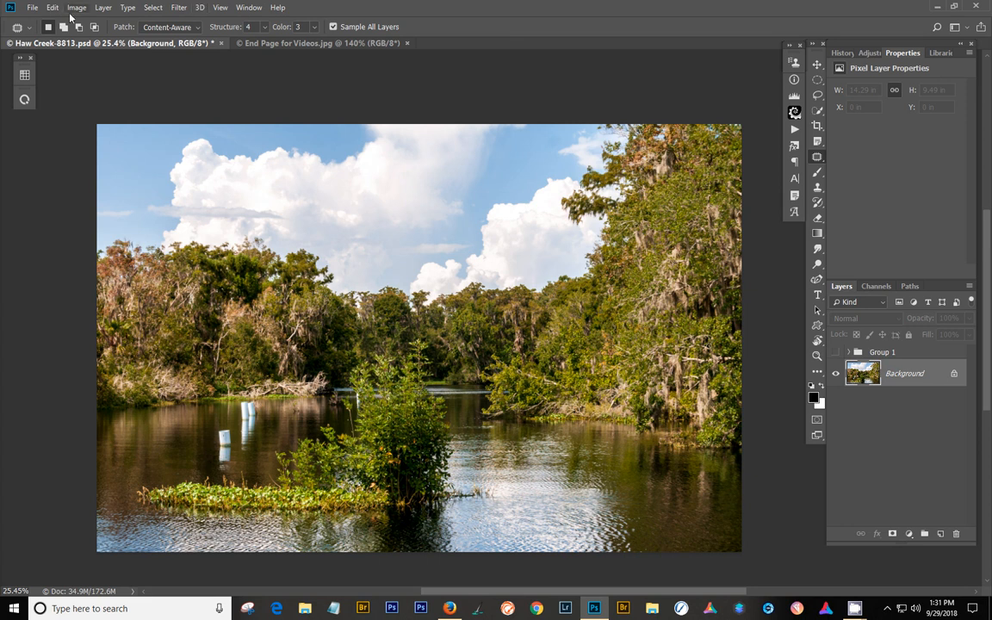
left_click(128, 7)
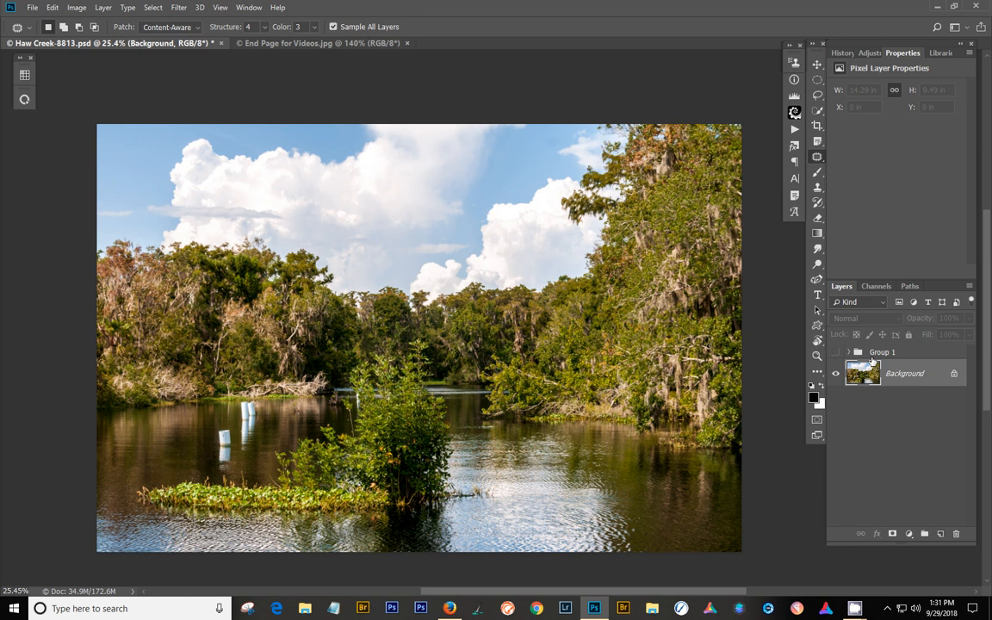
right_click(904, 373)
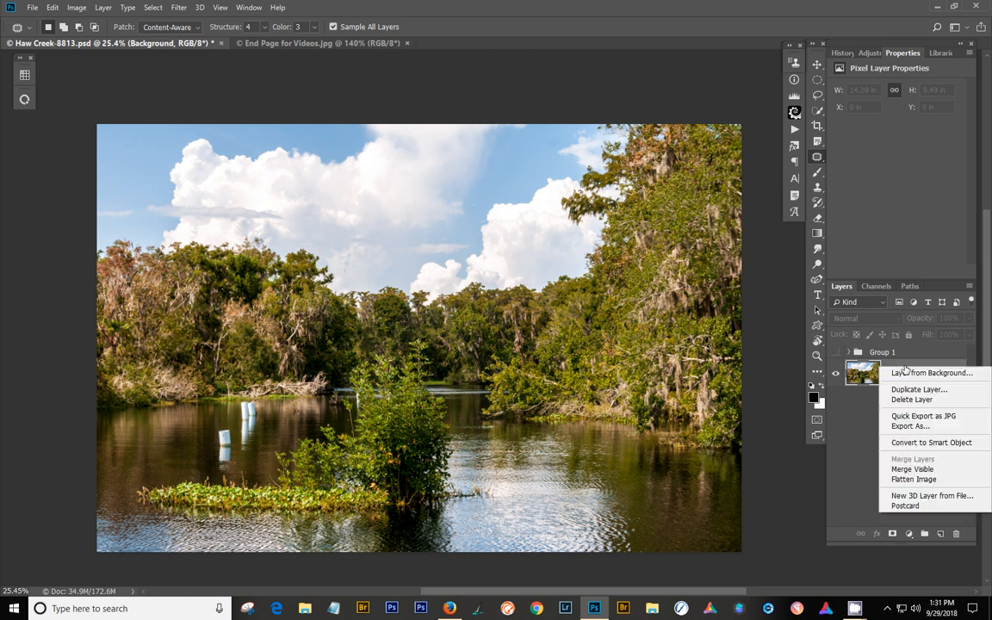
left_click(918, 389)
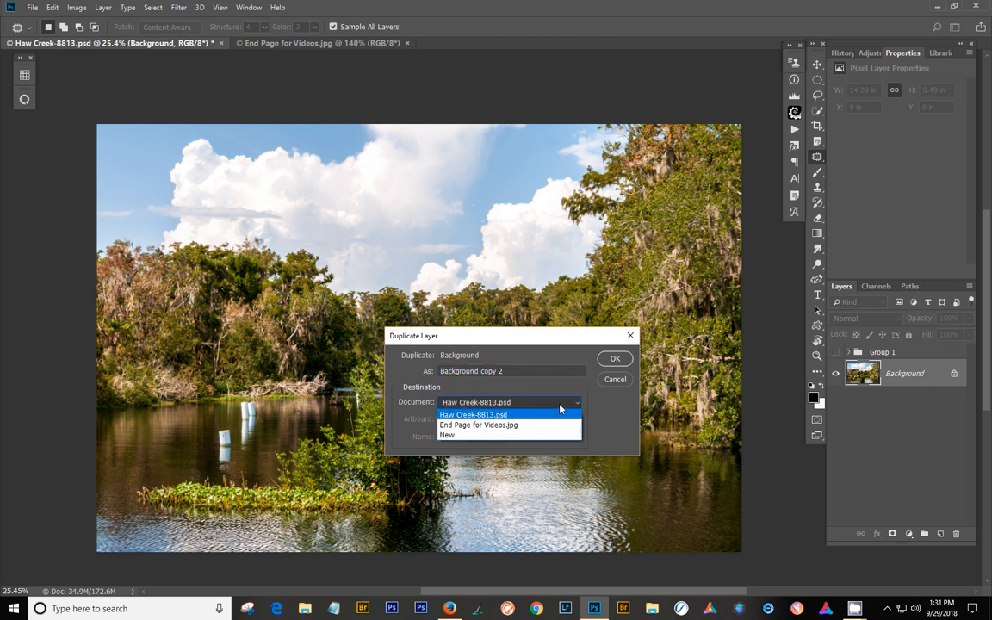
left_click(473, 414)
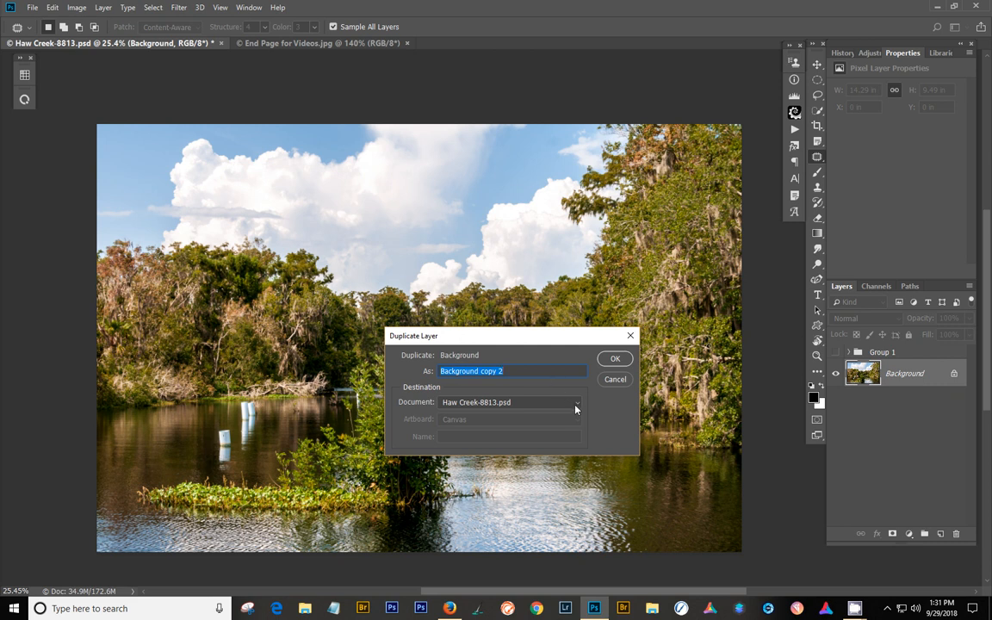
left_click(575, 402)
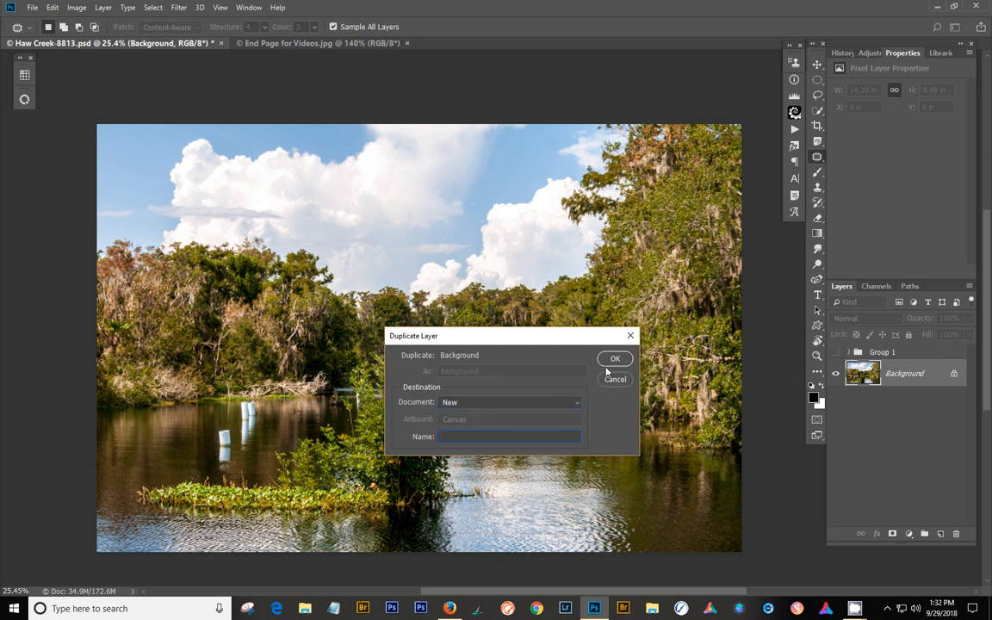
left_click(615, 358)
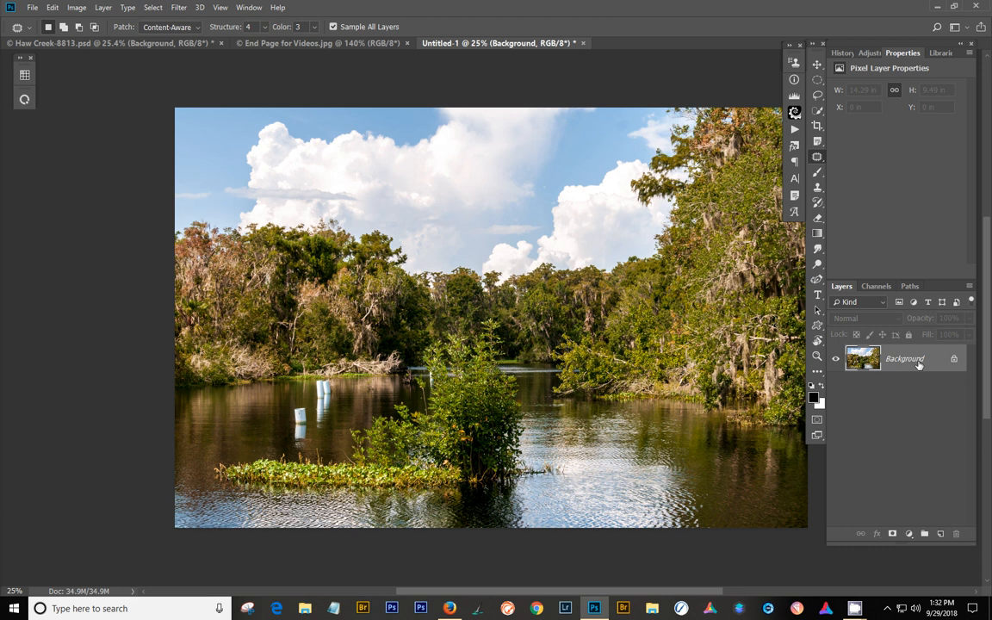
mouse_move(904, 358)
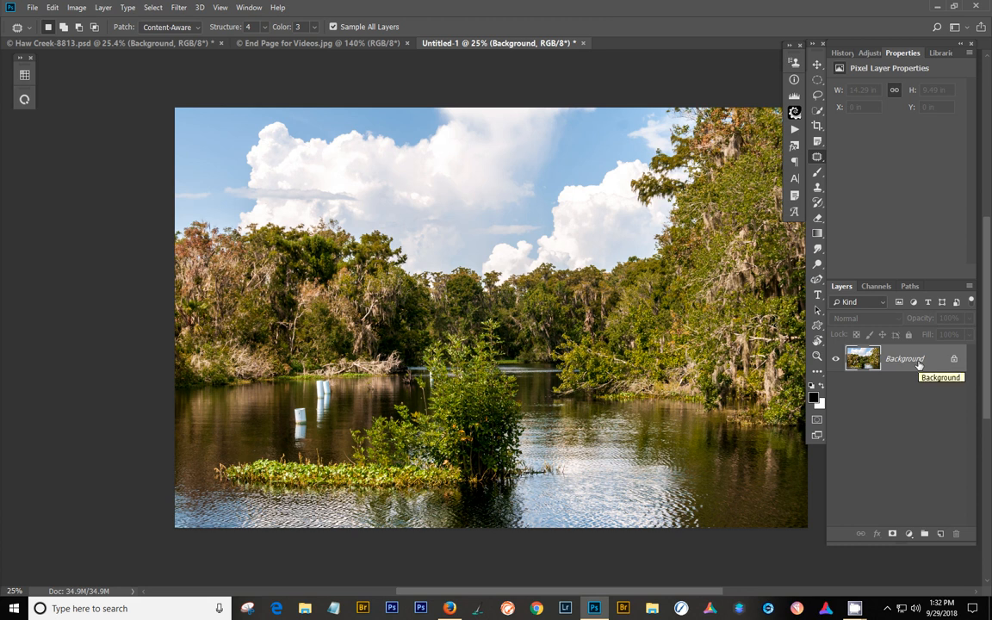
Step: Apply the HSB/HSL filter with RGB input mode and HSB row order
left_click(179, 7)
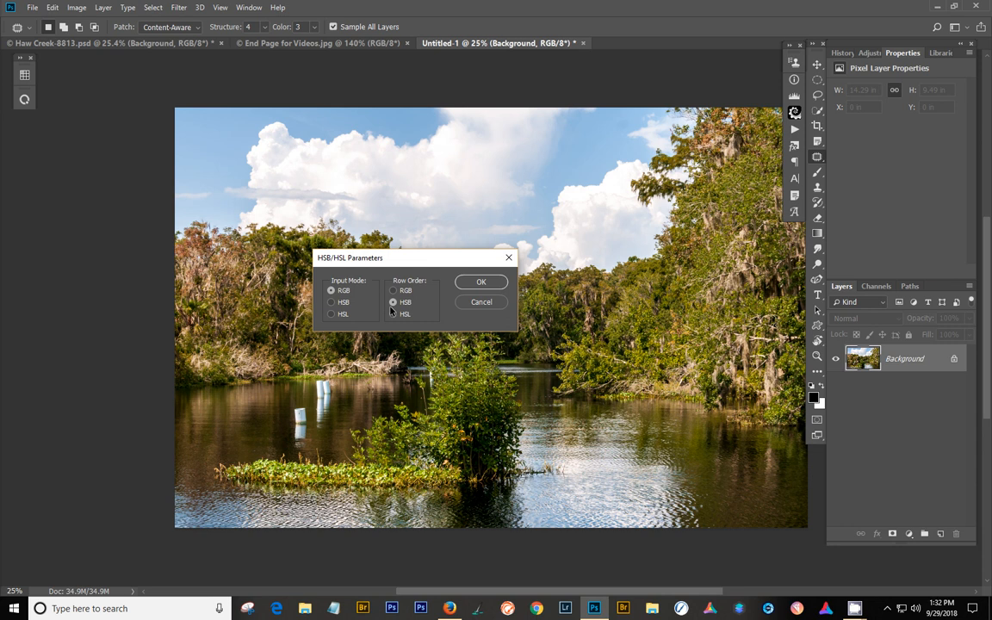
mouse_move(416, 315)
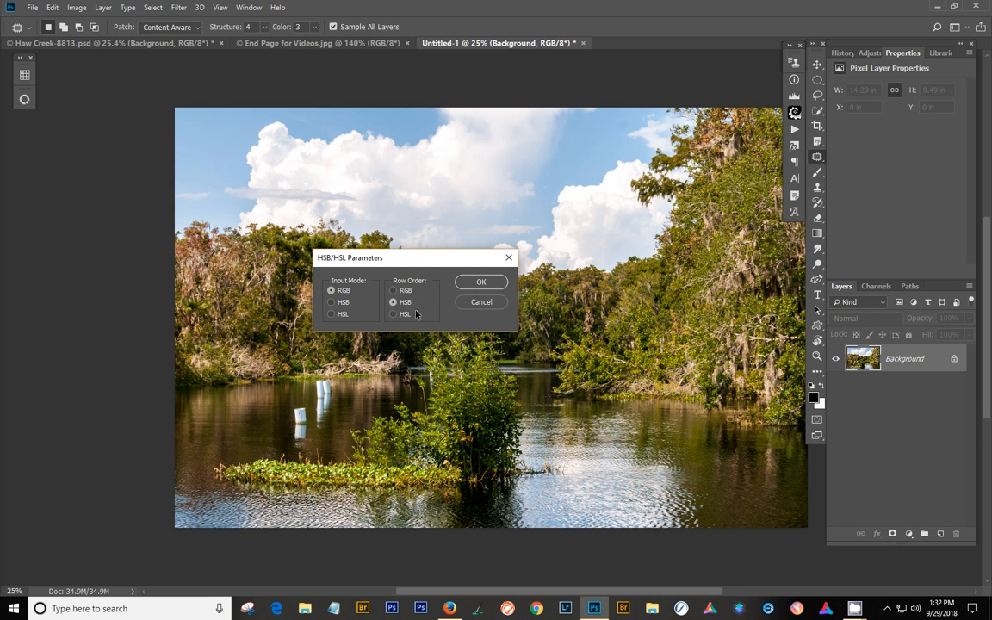
mouse_move(413, 324)
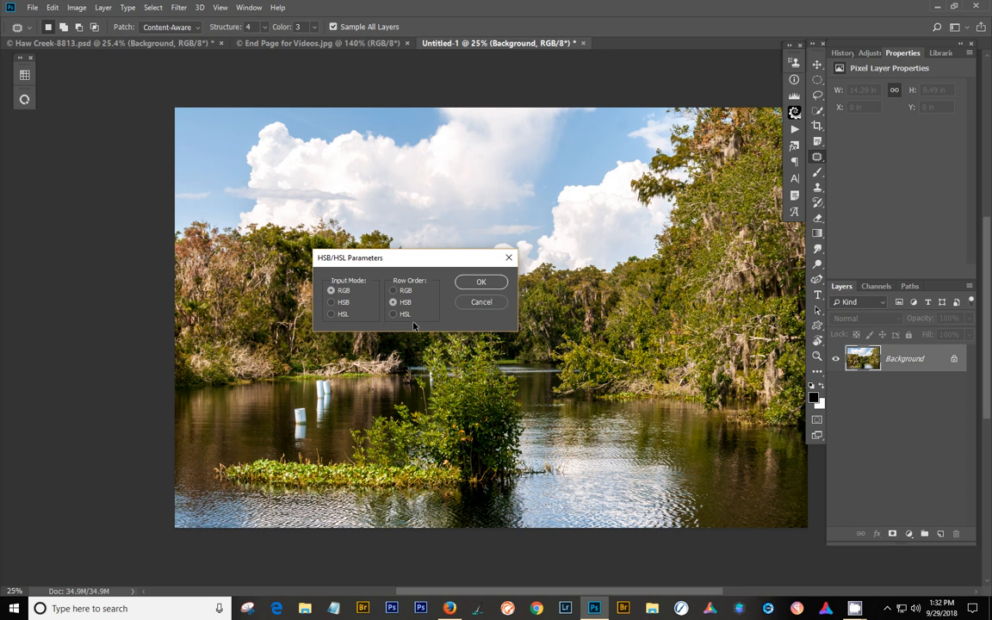
mouse_move(356, 306)
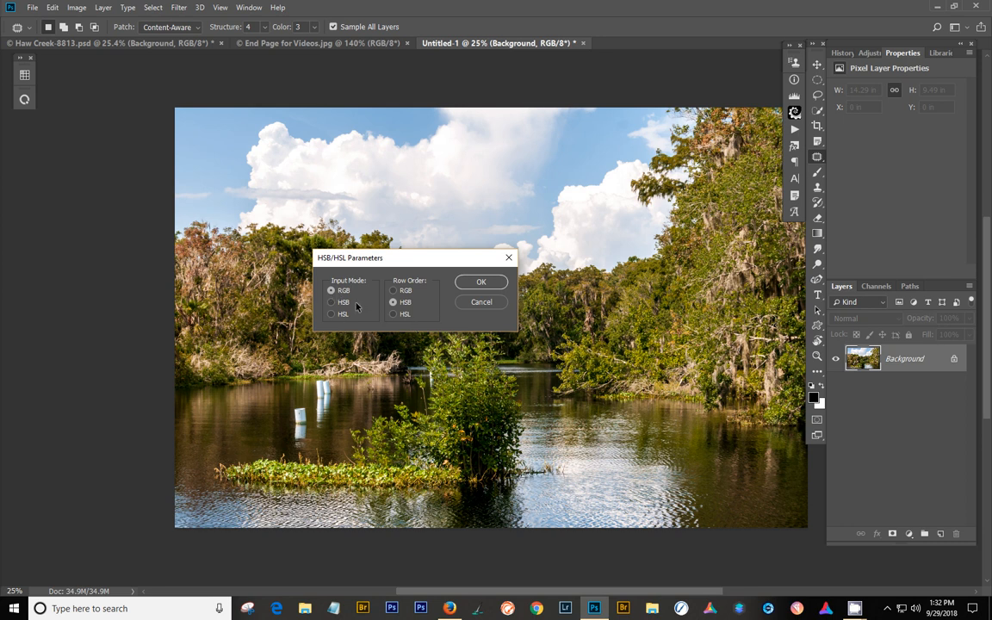
mouse_move(463, 301)
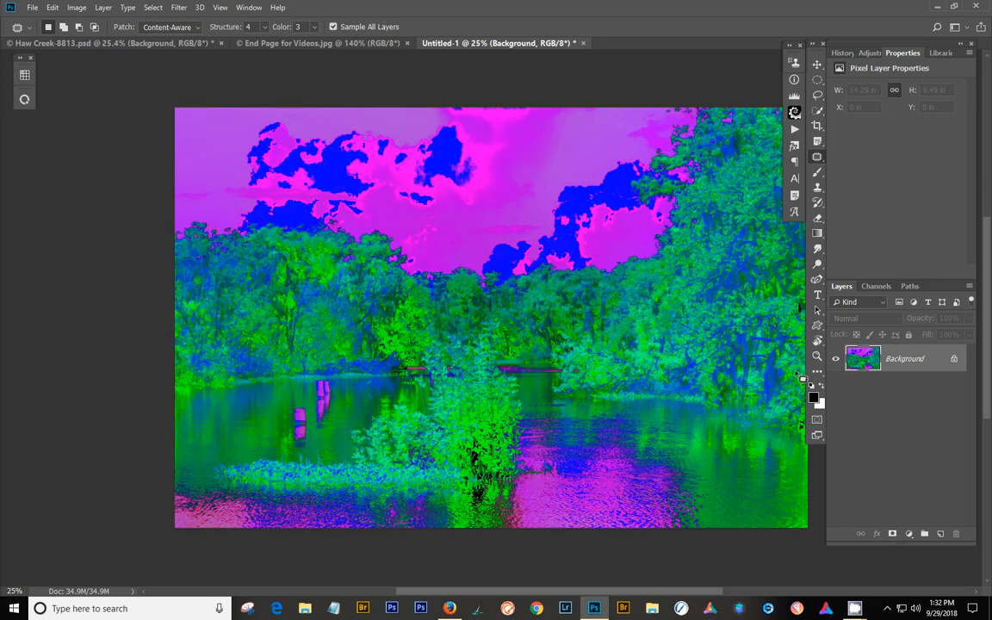
Step: Duplicate the Green channel under the name 'Green copy-sat'
left_click(876, 286)
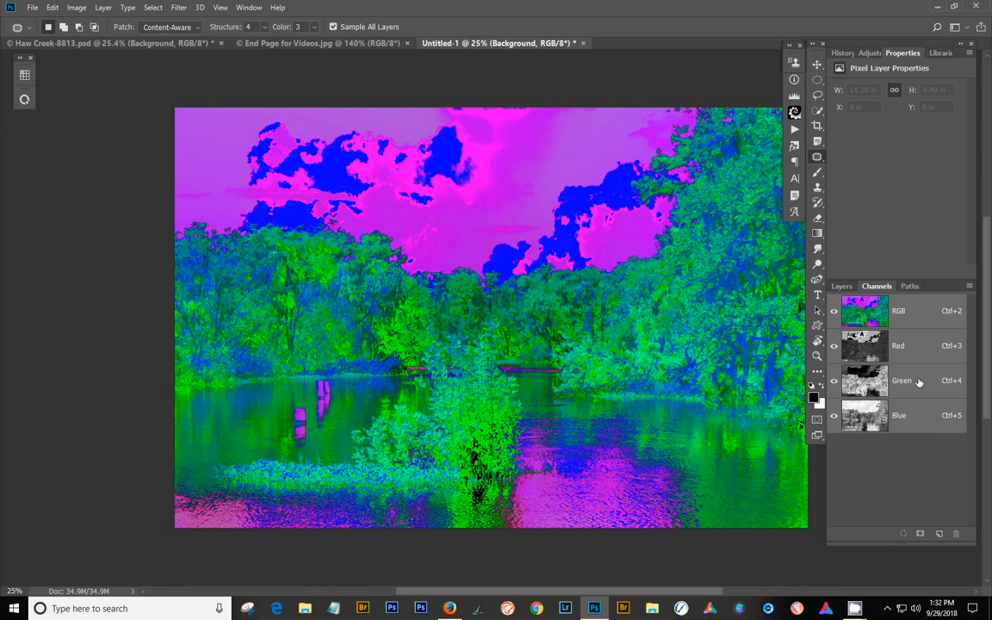
left_click(902, 380)
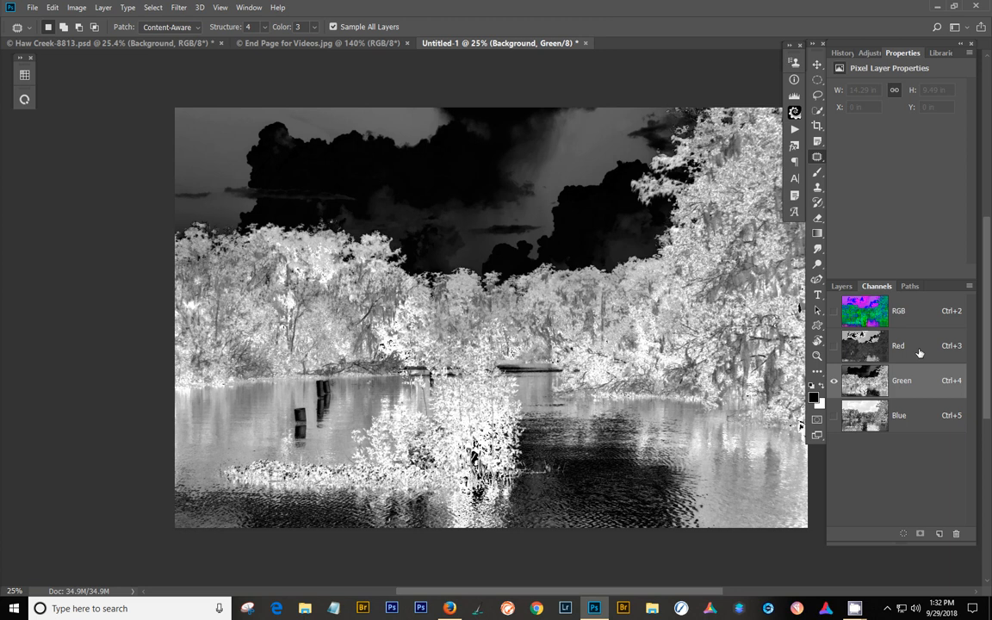
mouse_move(907, 423)
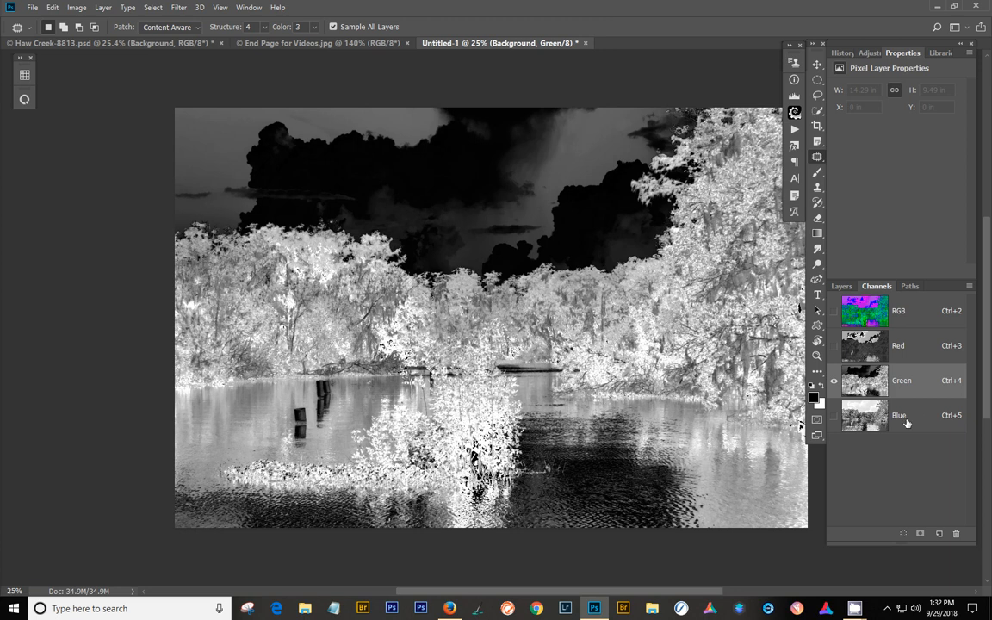
mouse_move(915, 386)
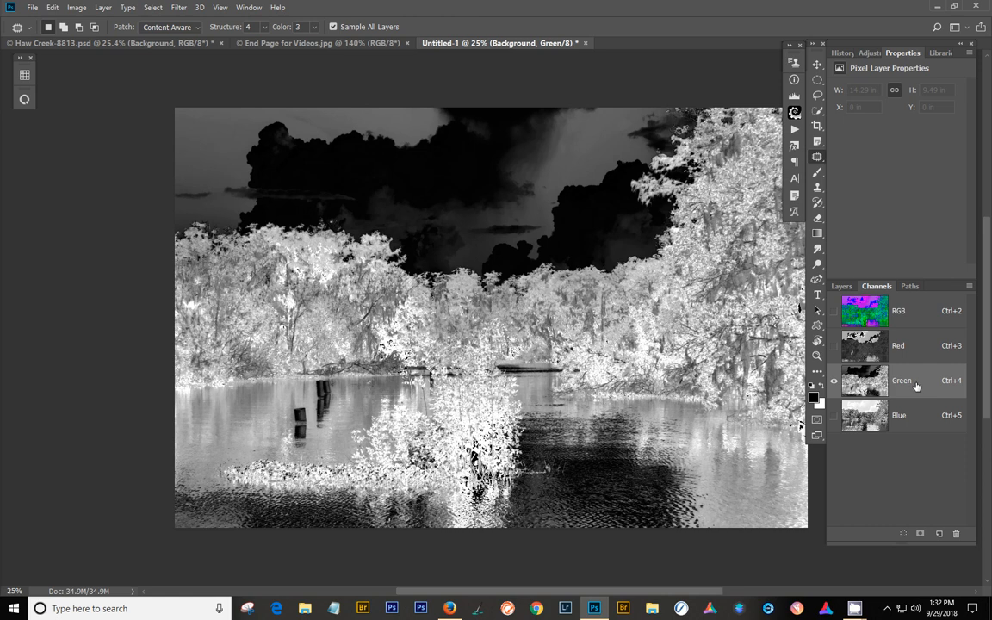
right_click(901, 380)
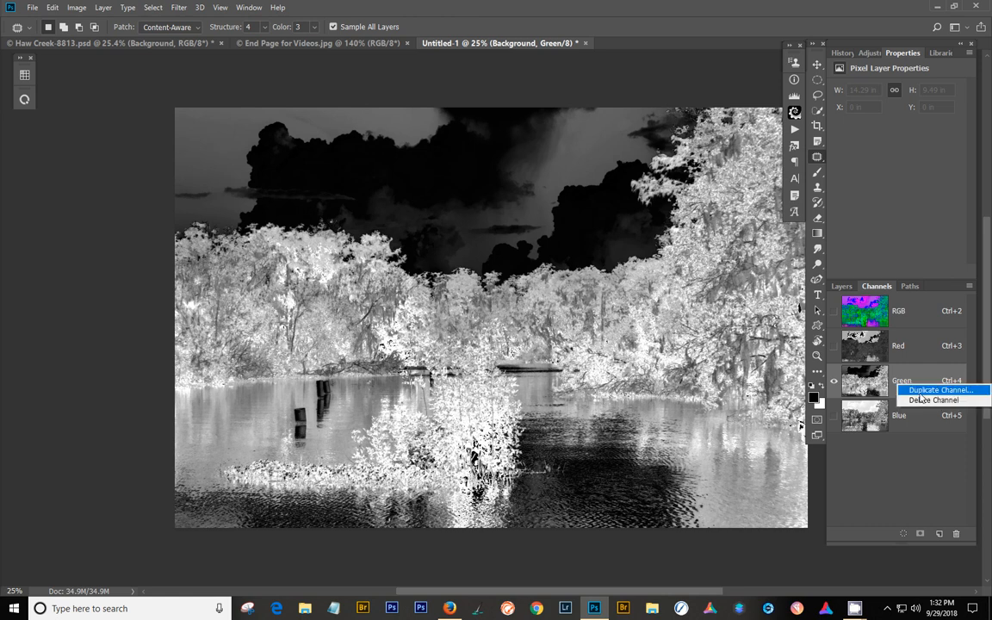
left_click(940, 390)
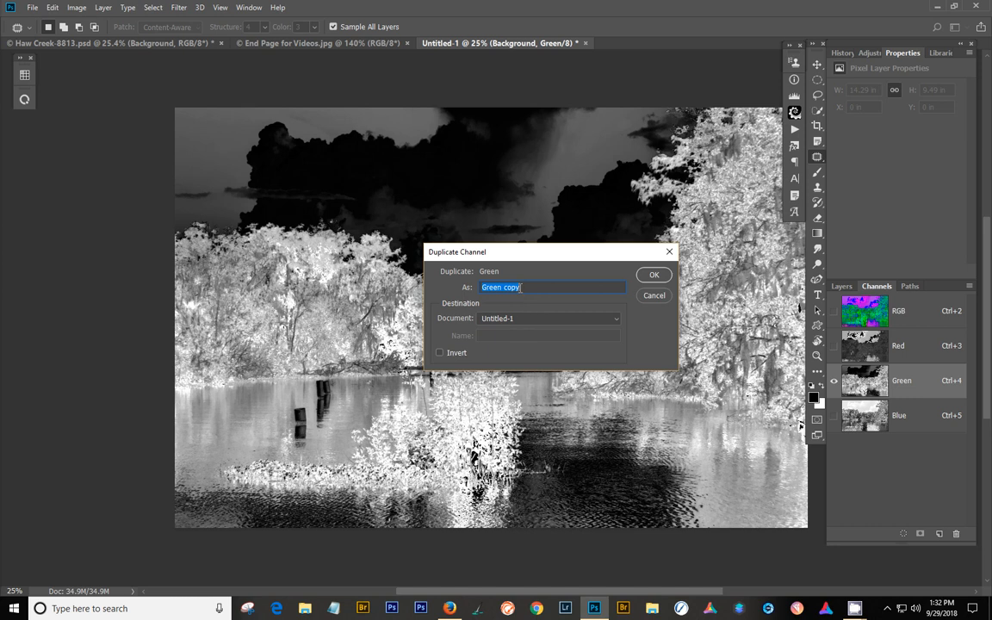
left_click(524, 287)
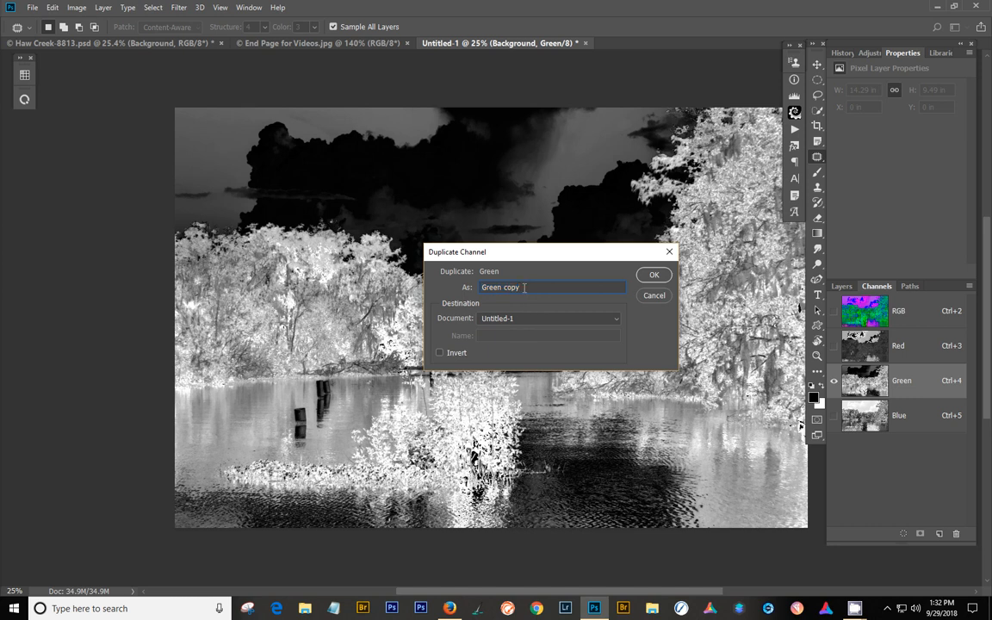
type("-sat")
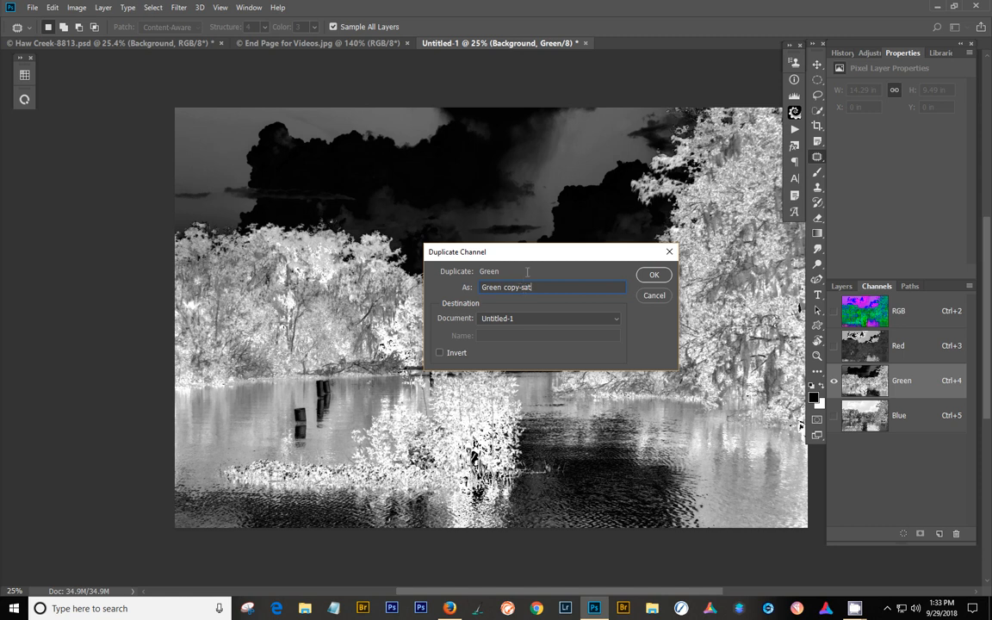
left_click(653, 274)
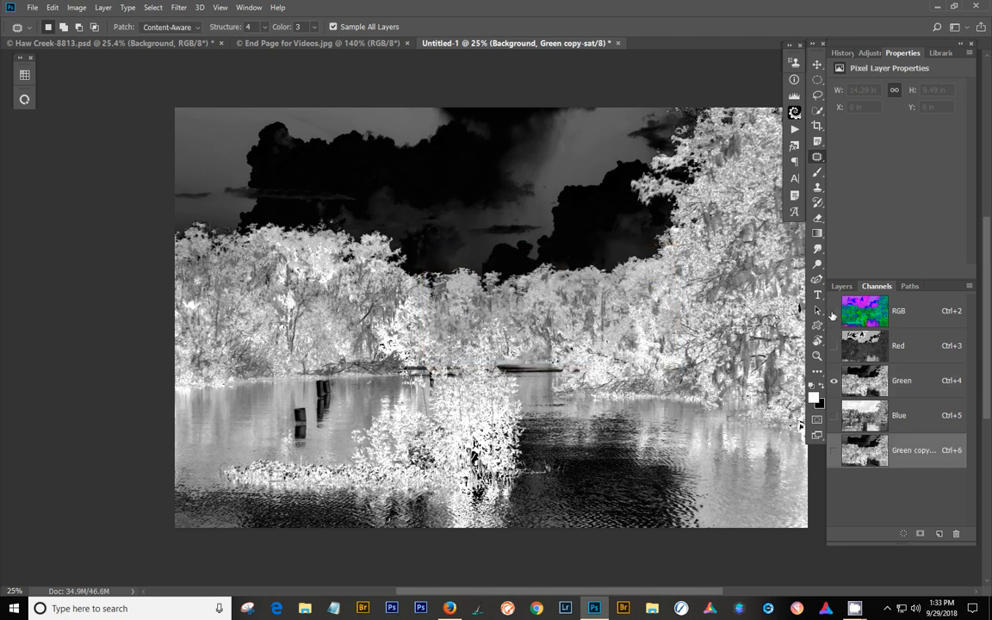
left_click(841, 285)
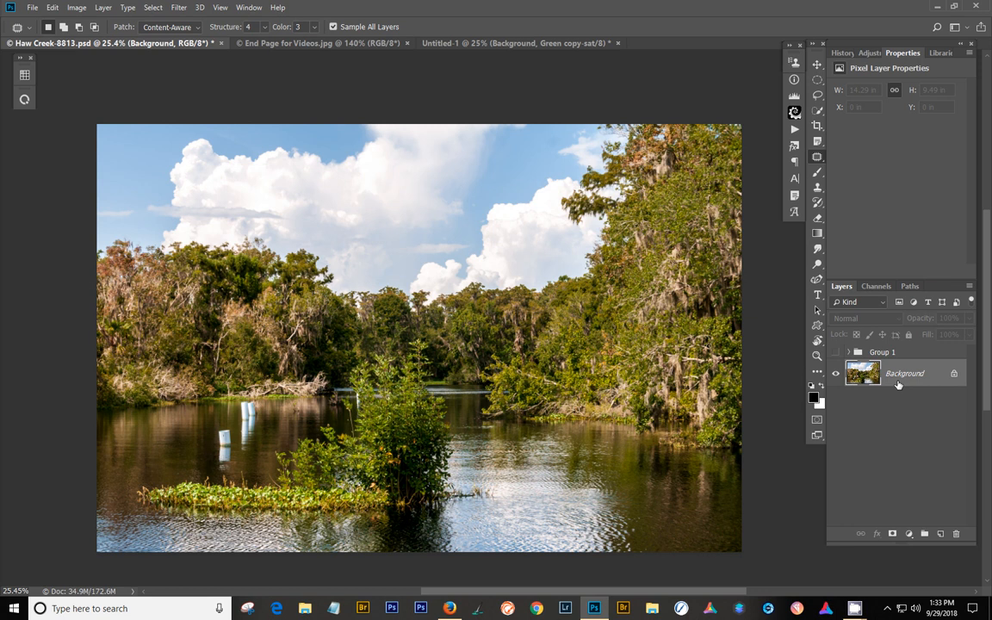
mouse_move(904, 373)
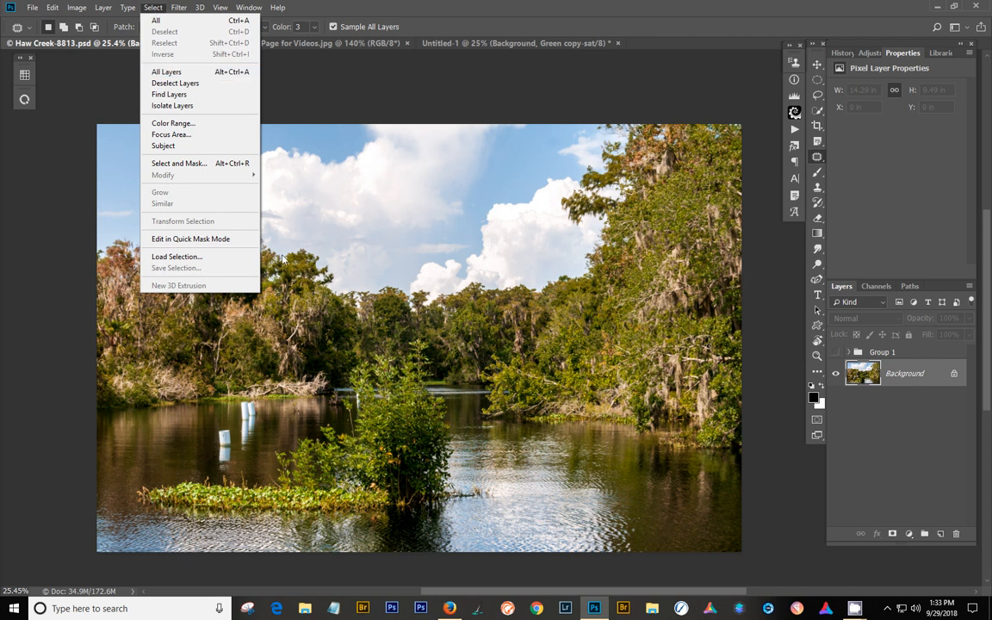
Step: Load Untitled-1's Green copy-sat channel as a selection on the Haw Creek photo
left_click(177, 257)
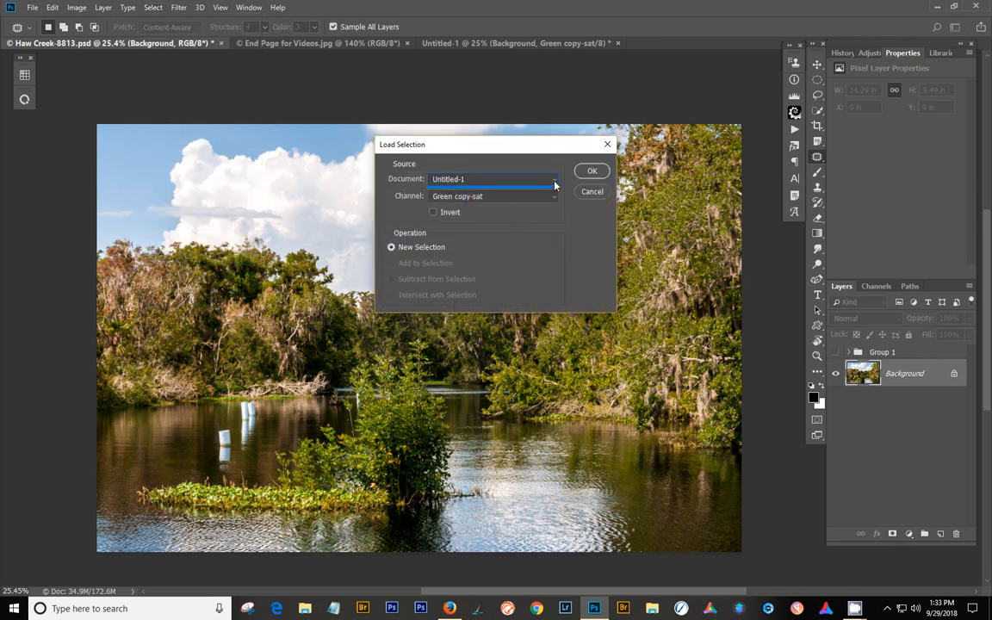
mouse_move(523, 202)
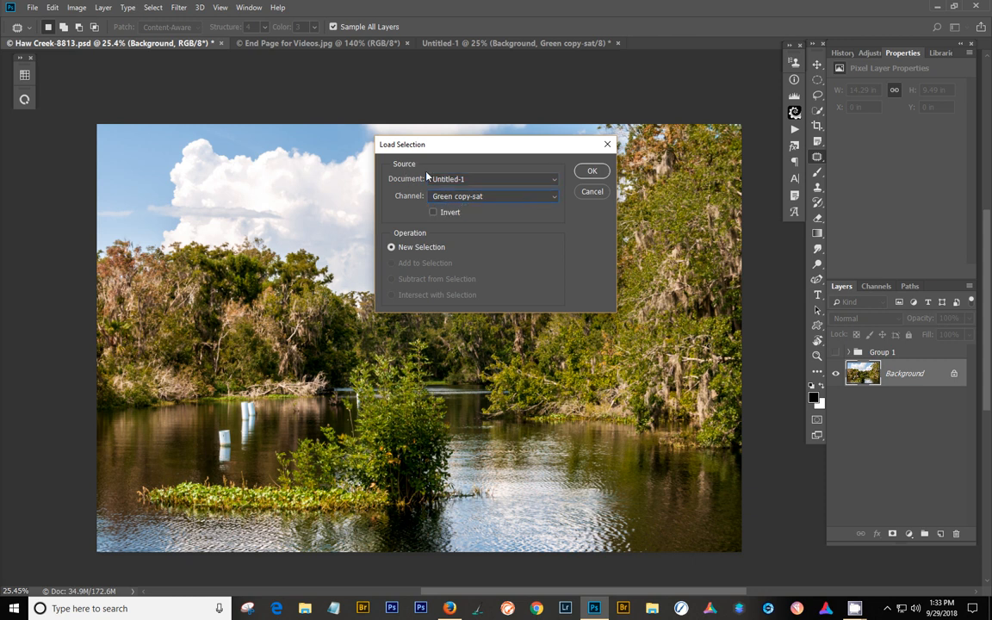
mouse_move(503, 211)
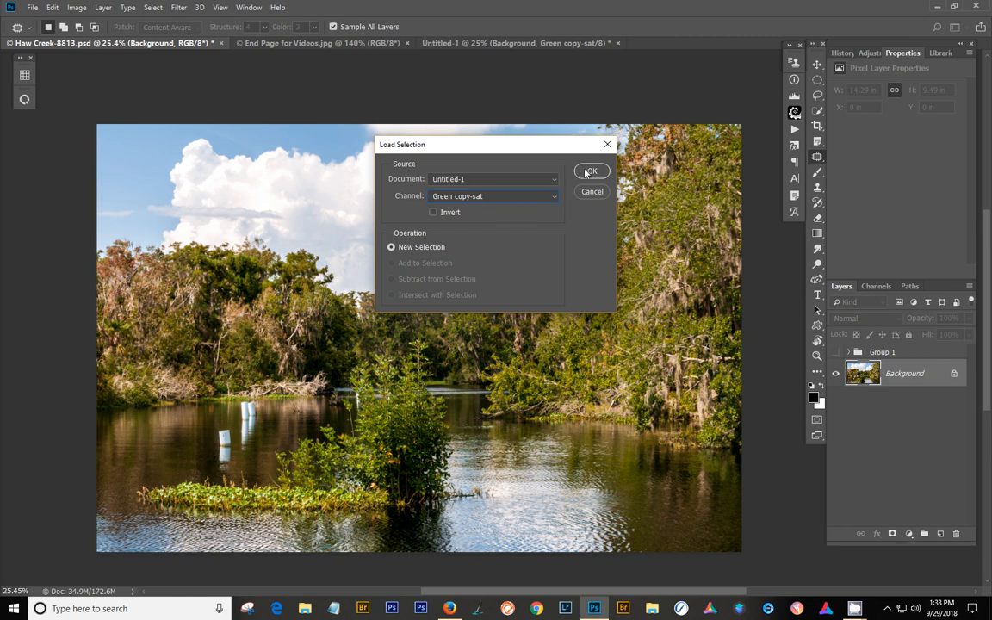
left_click(592, 171)
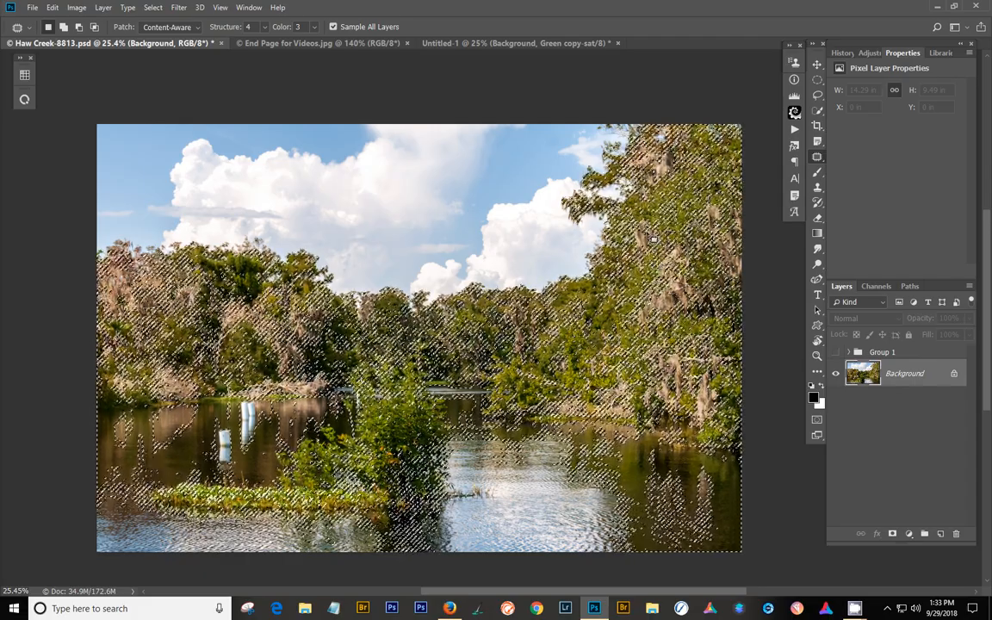
left_click(877, 52)
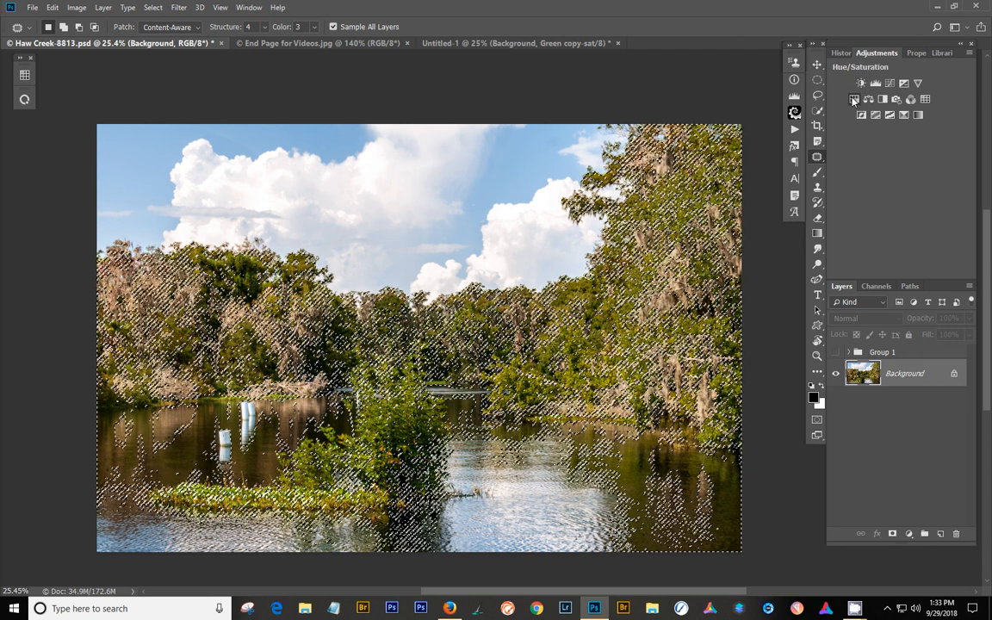
Step: Add a masked Hue/Saturation layer and raise overall saturation to about +45
left_click(853, 98)
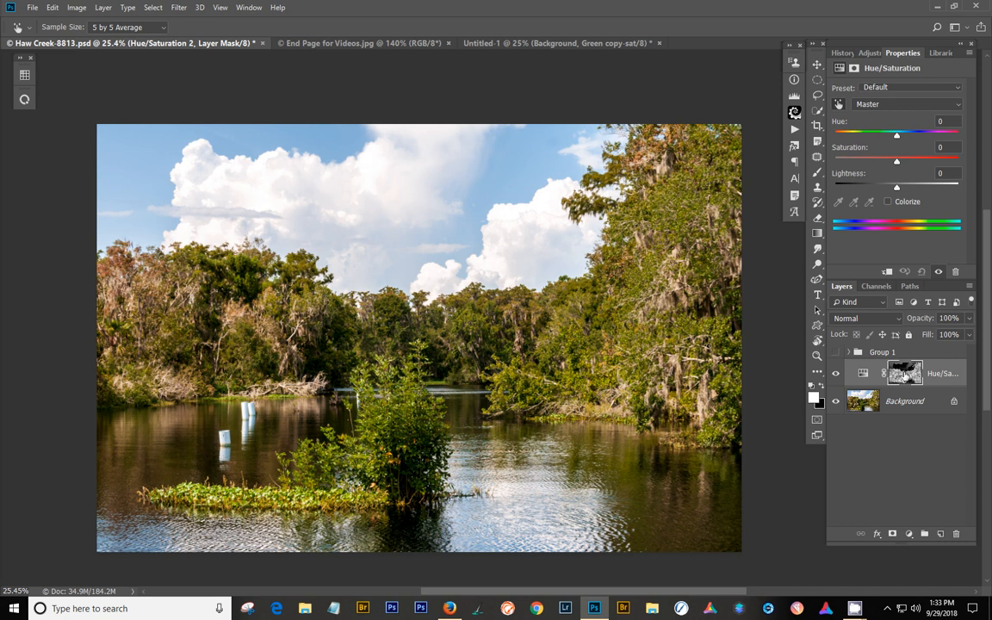
mouse_move(915, 171)
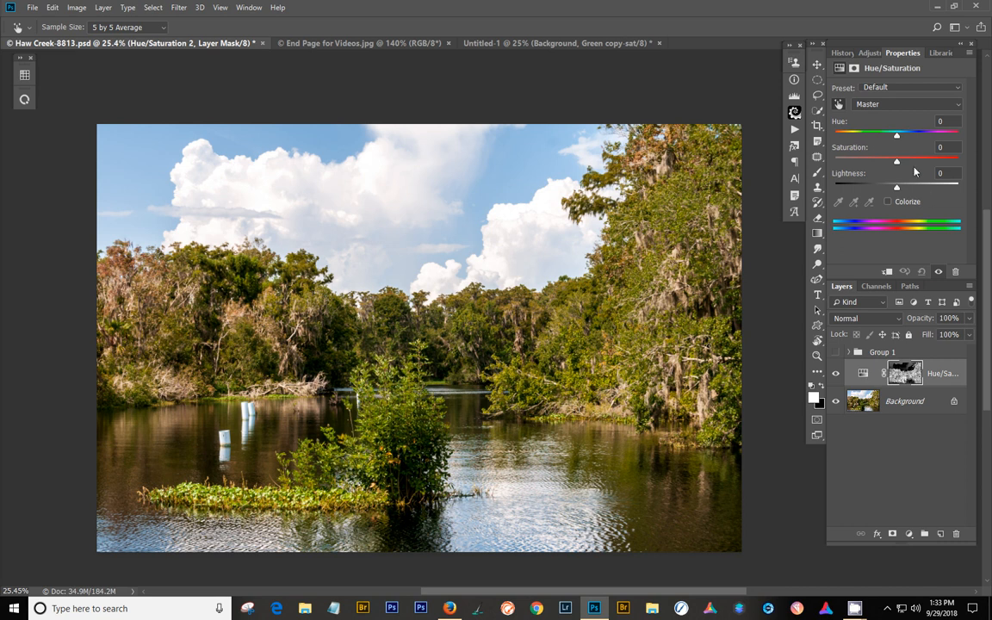
mouse_move(901, 181)
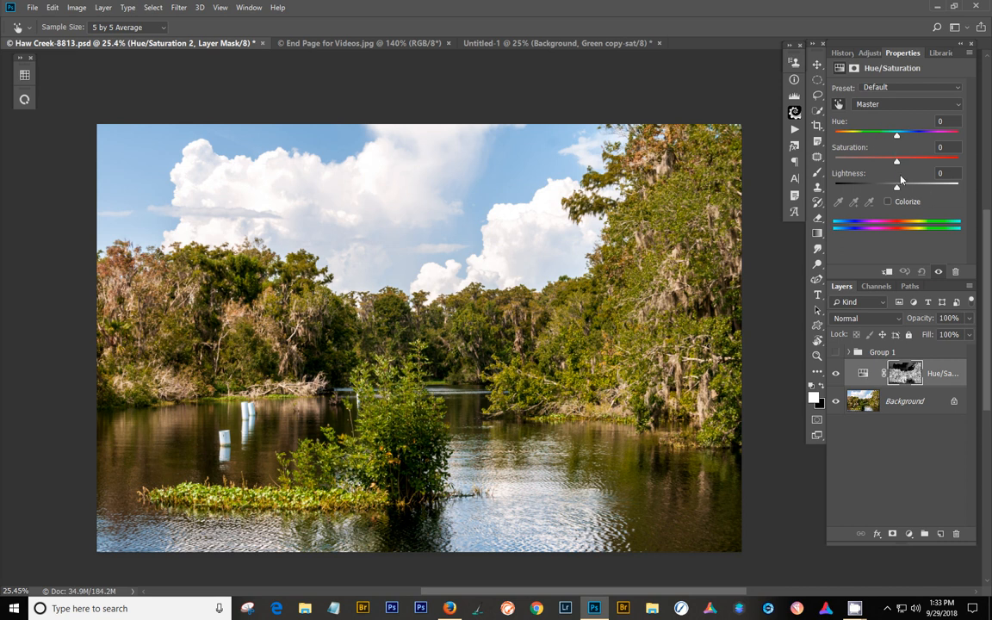
mouse_move(890, 197)
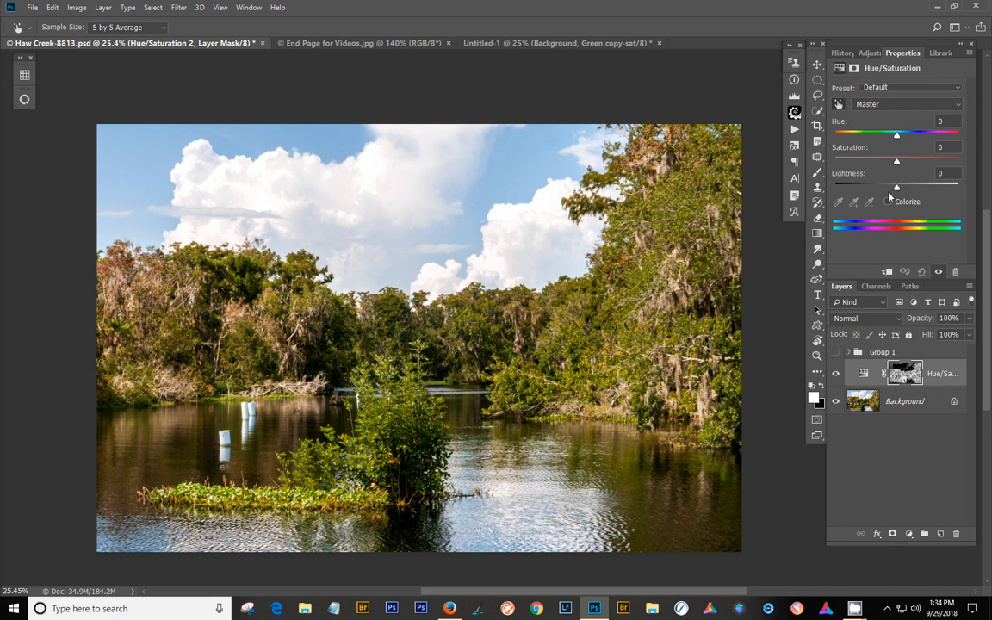
mouse_move(896, 167)
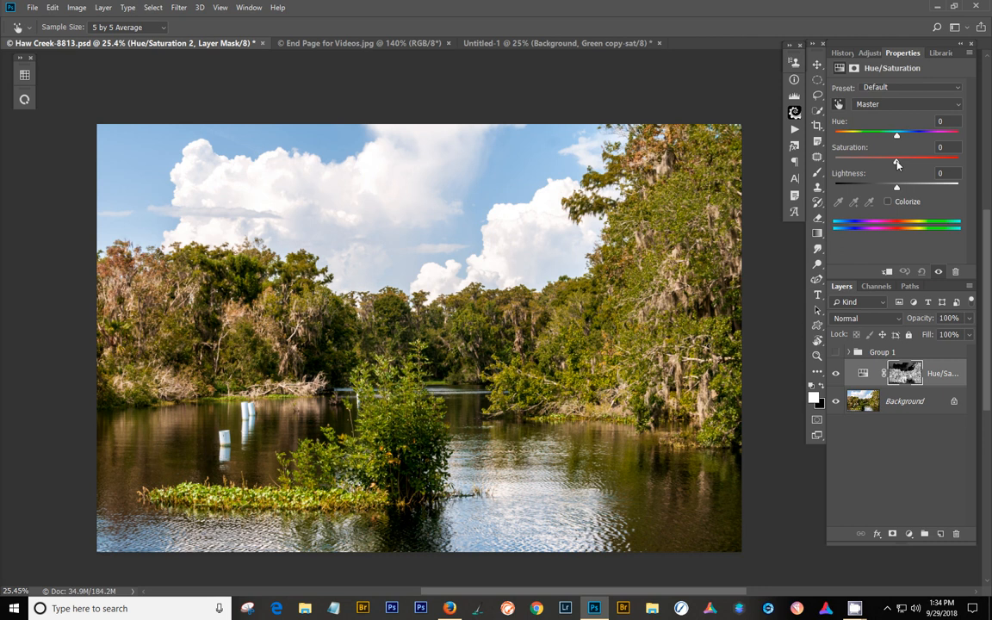
left_click_drag(896, 161, 914, 162)
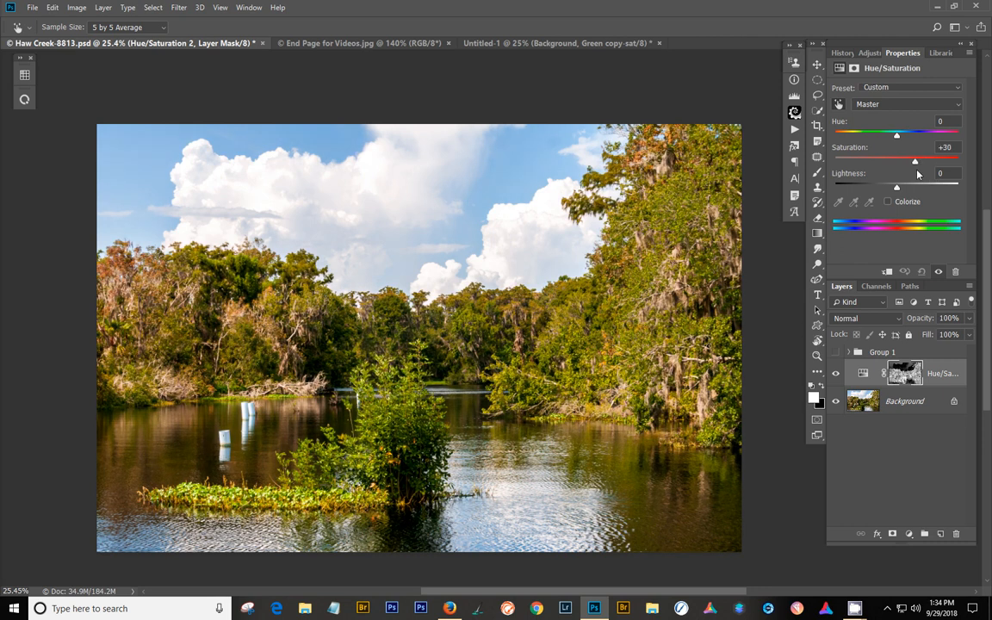
left_click_drag(914, 162, 924, 162)
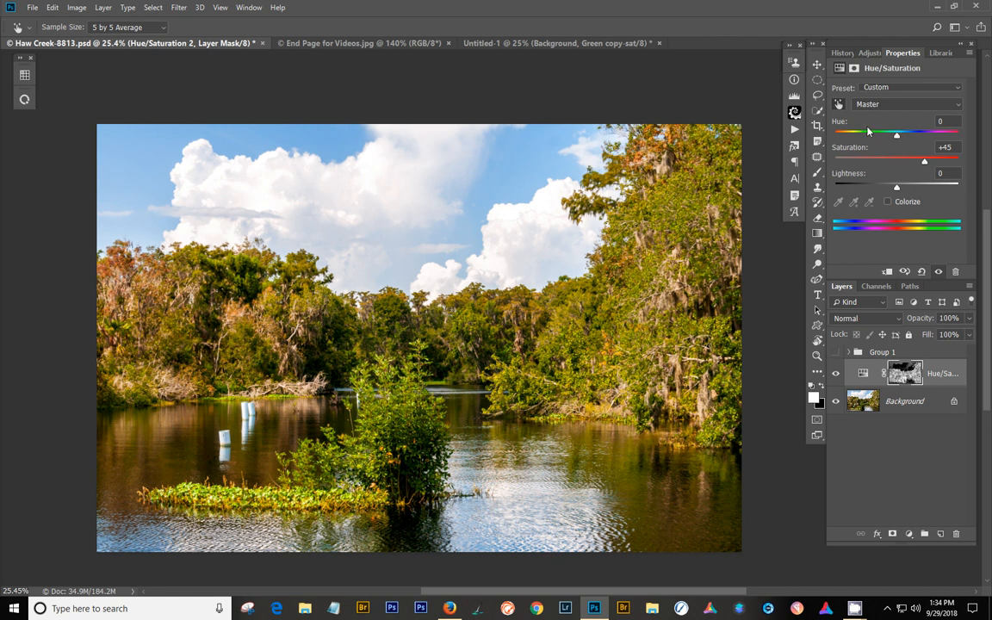
Step: Boost saturation separately for the Reds, Yellows and Greens ranges
left_click(907, 104)
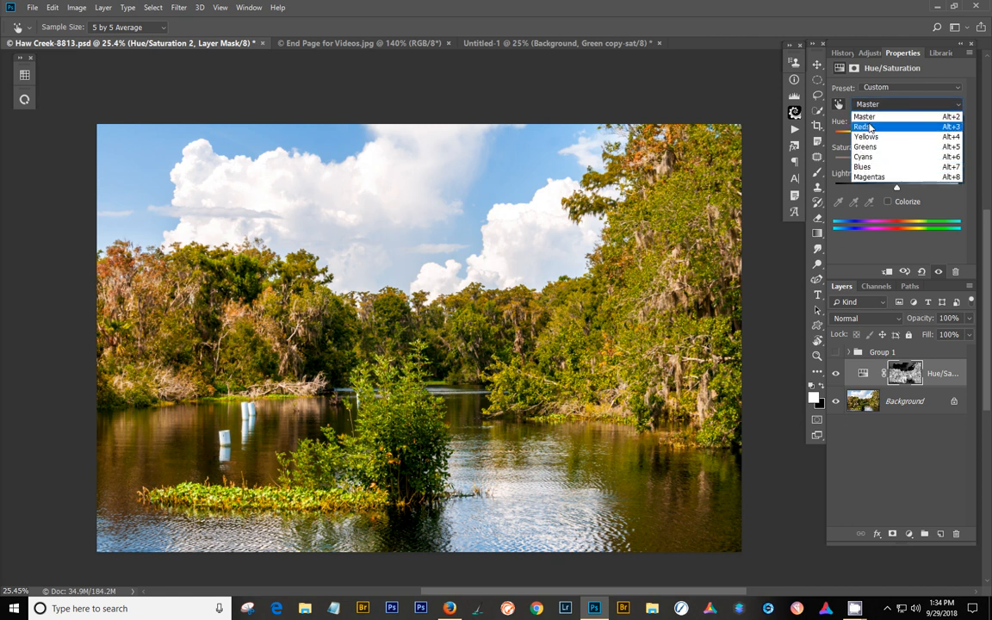
left_click(865, 127)
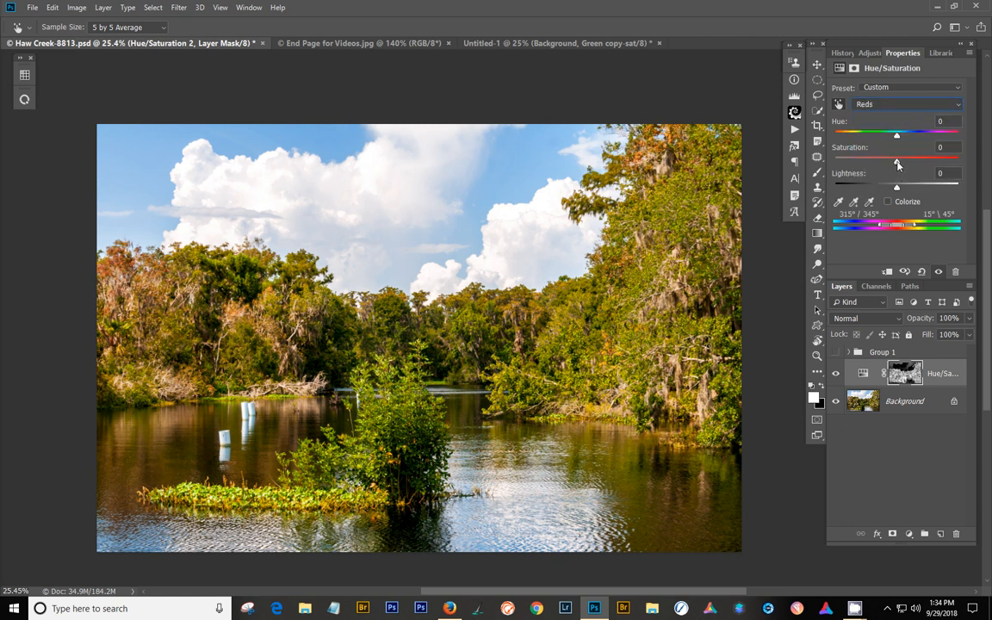
left_click_drag(897, 162, 919, 162)
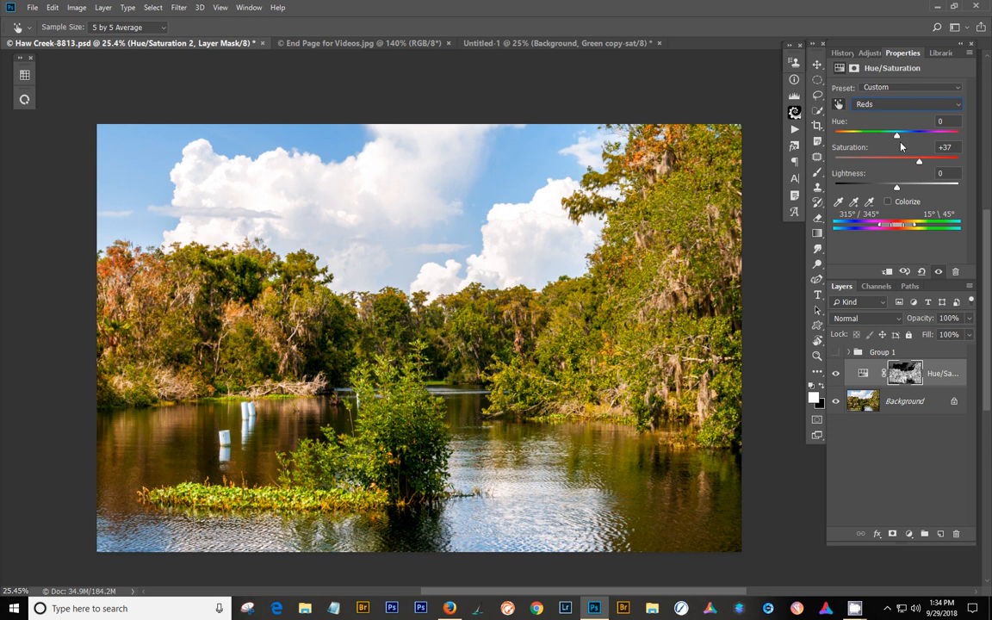
left_click(906, 104)
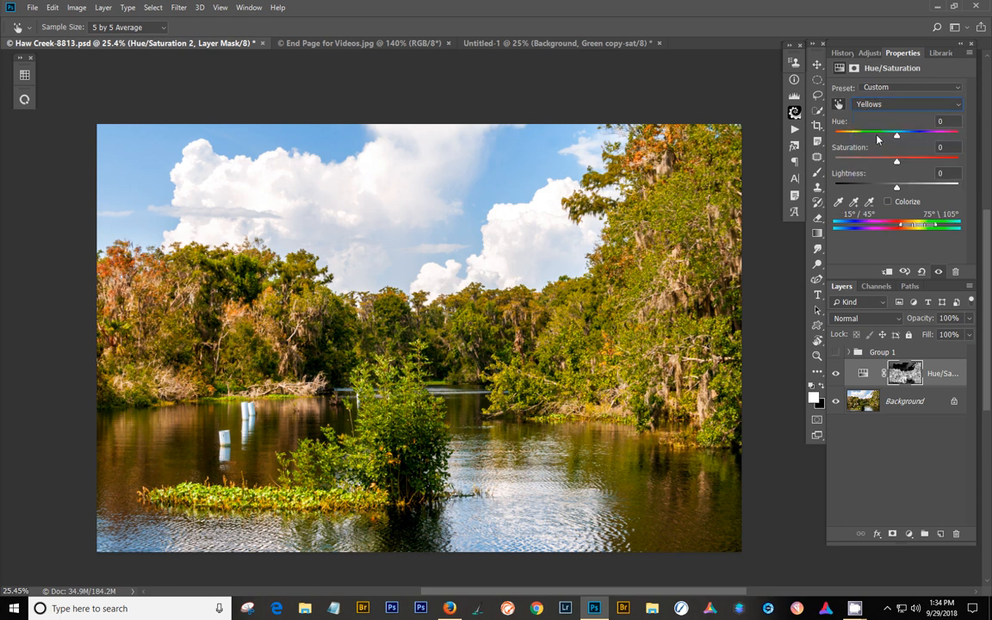
left_click_drag(896, 161, 921, 161)
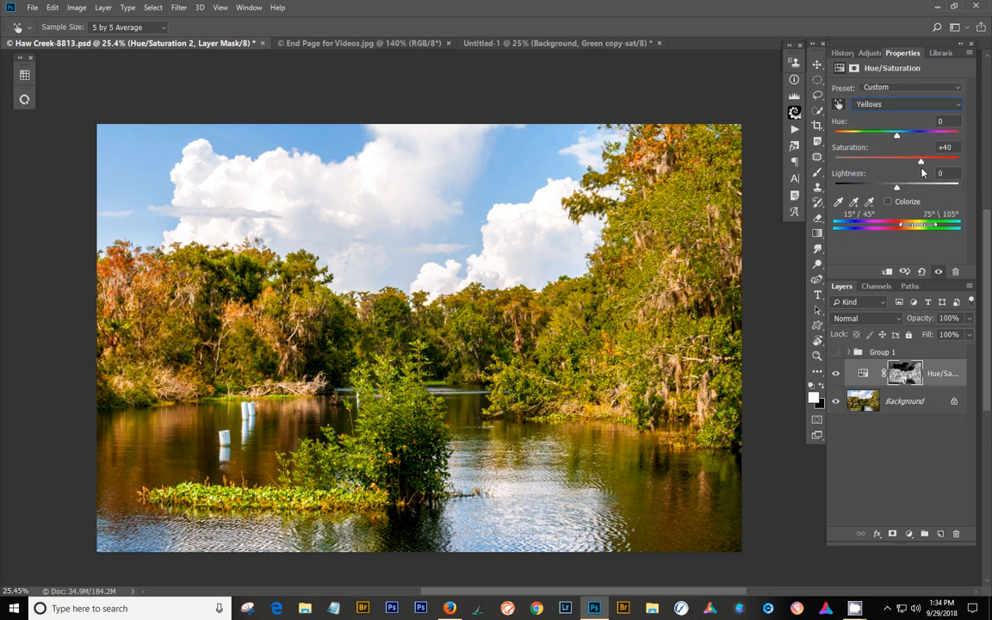
left_click_drag(920, 162, 917, 162)
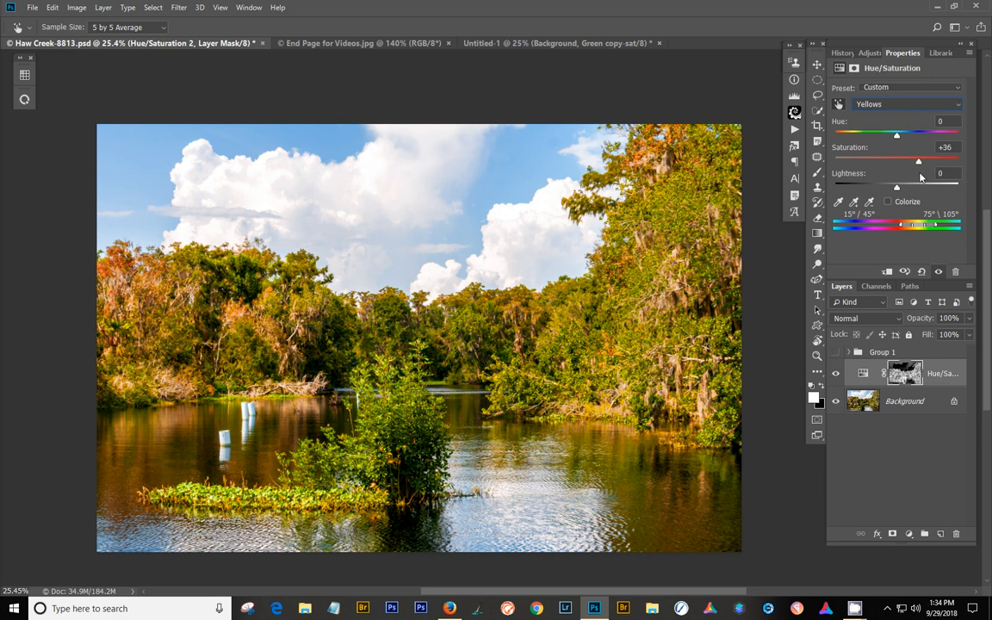
left_click(906, 104)
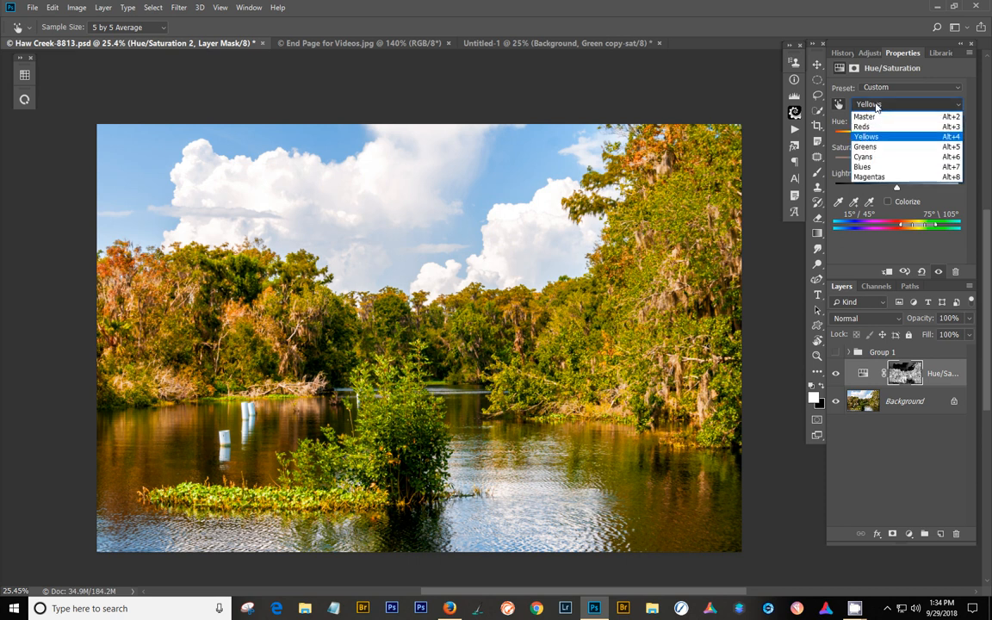
left_click(865, 146)
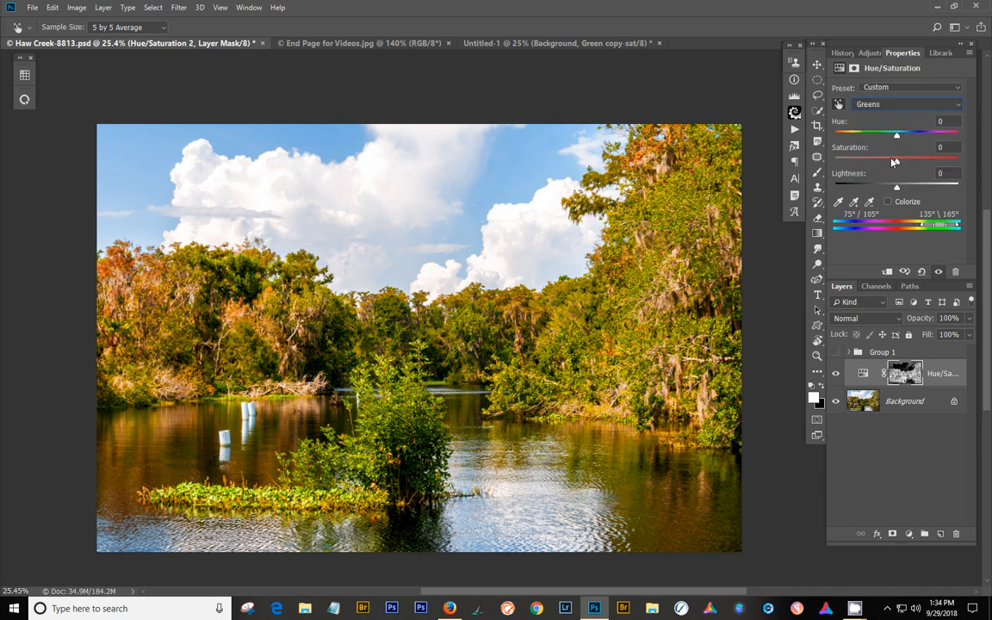
left_click_drag(897, 162, 928, 162)
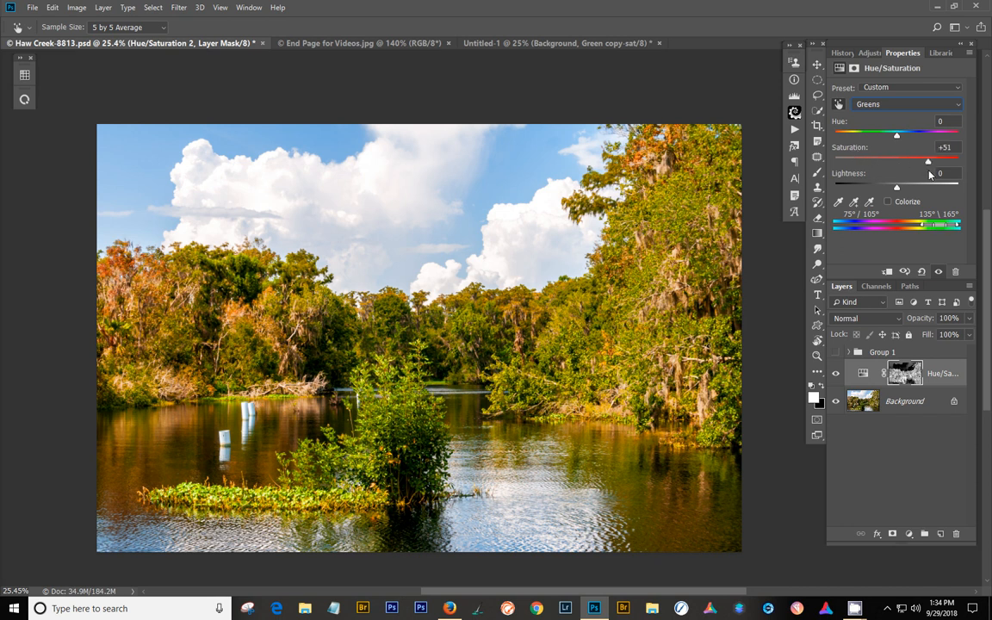
left_click_drag(928, 162, 901, 162)
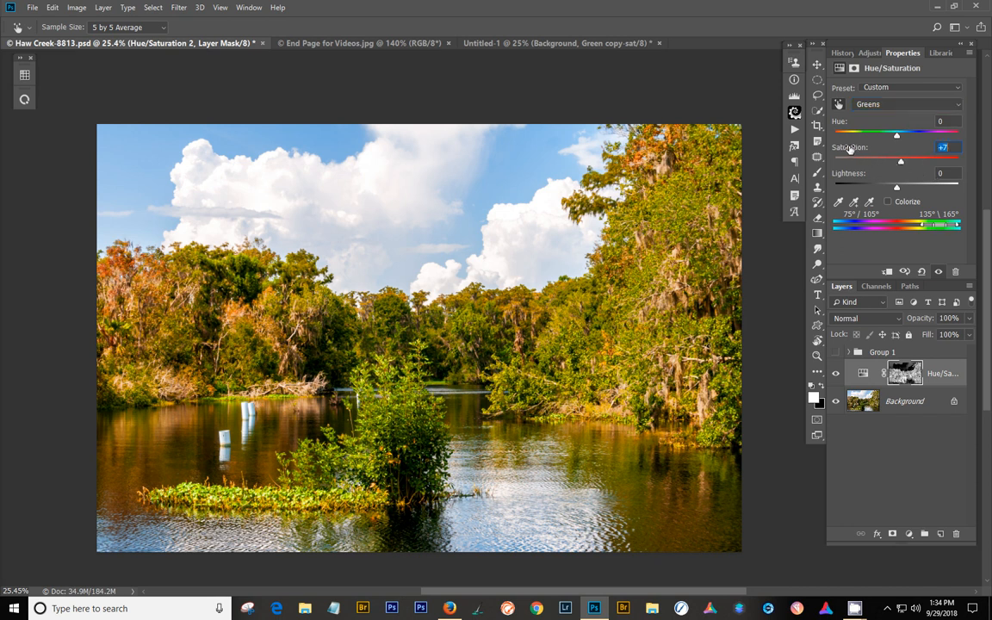
Step: Adjust Cyans, resetting them to zero, nudge Blues, then return to Master
left_click(907, 103)
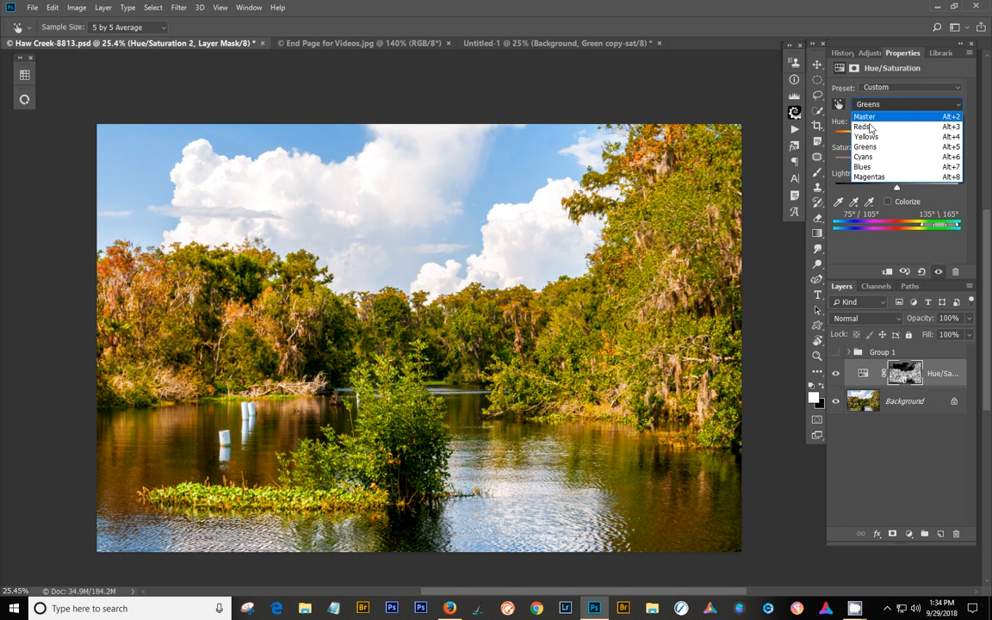
left_click(863, 157)
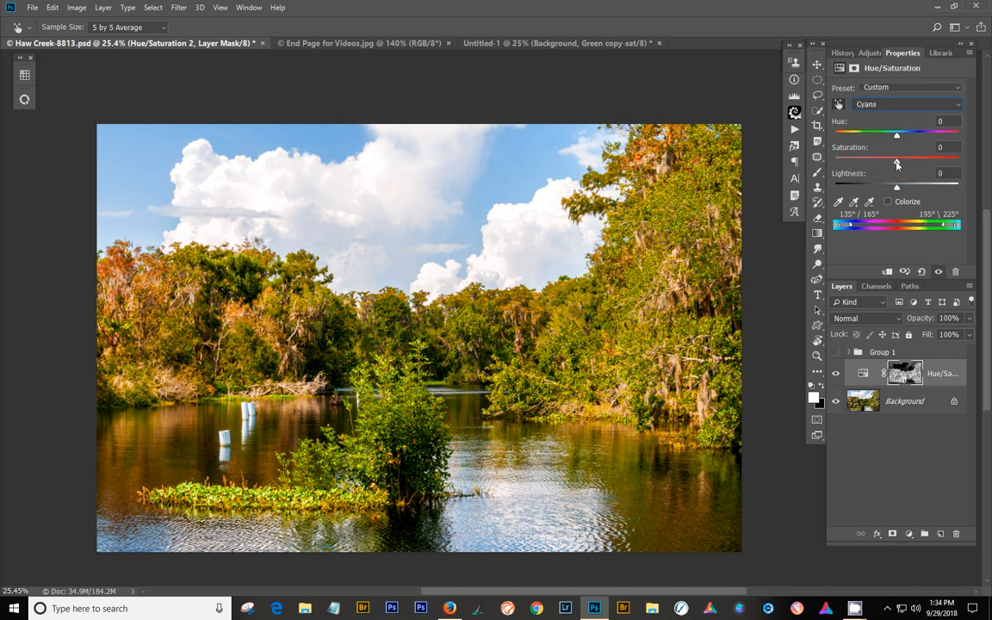
left_click_drag(896, 162, 910, 161)
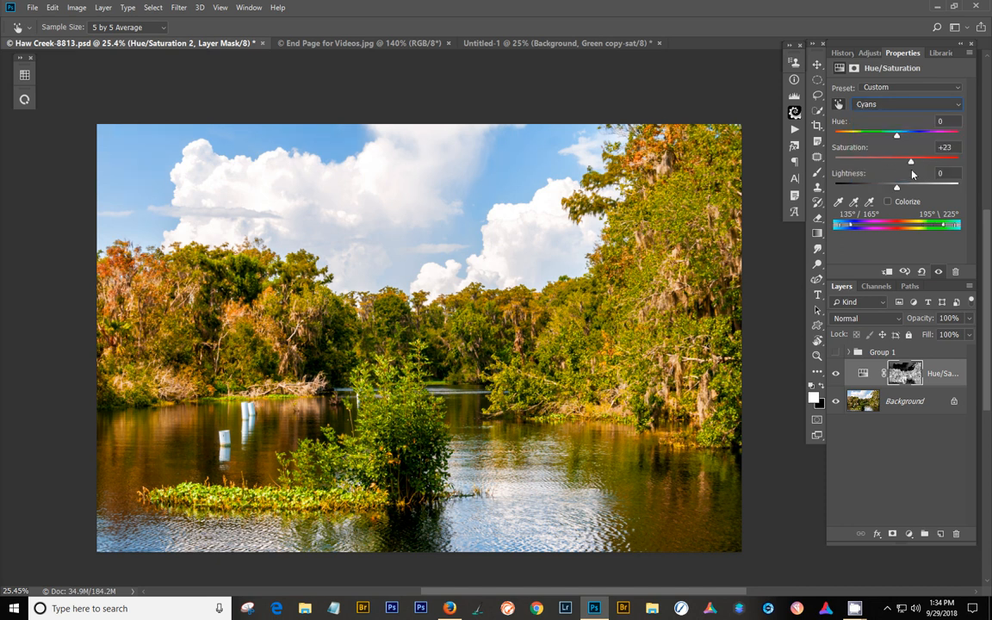
triple_click(945, 146)
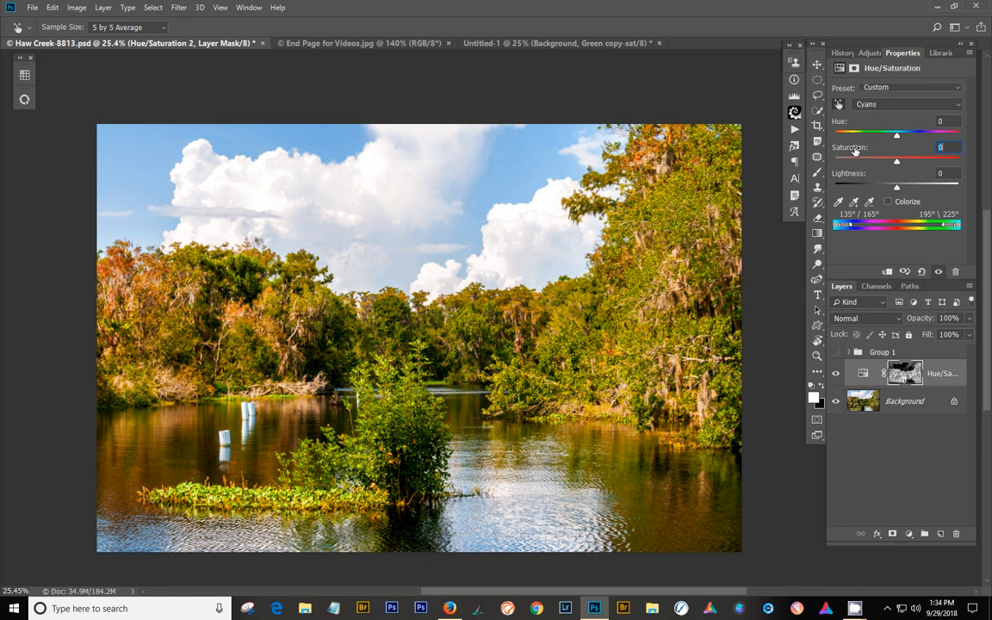
left_click(907, 104)
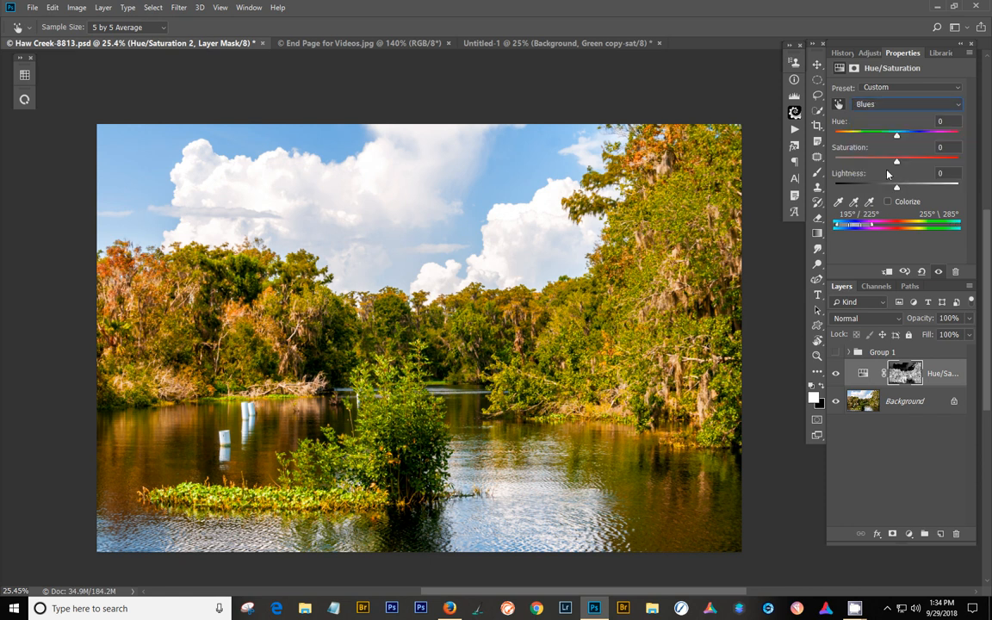
left_click_drag(896, 161, 901, 161)
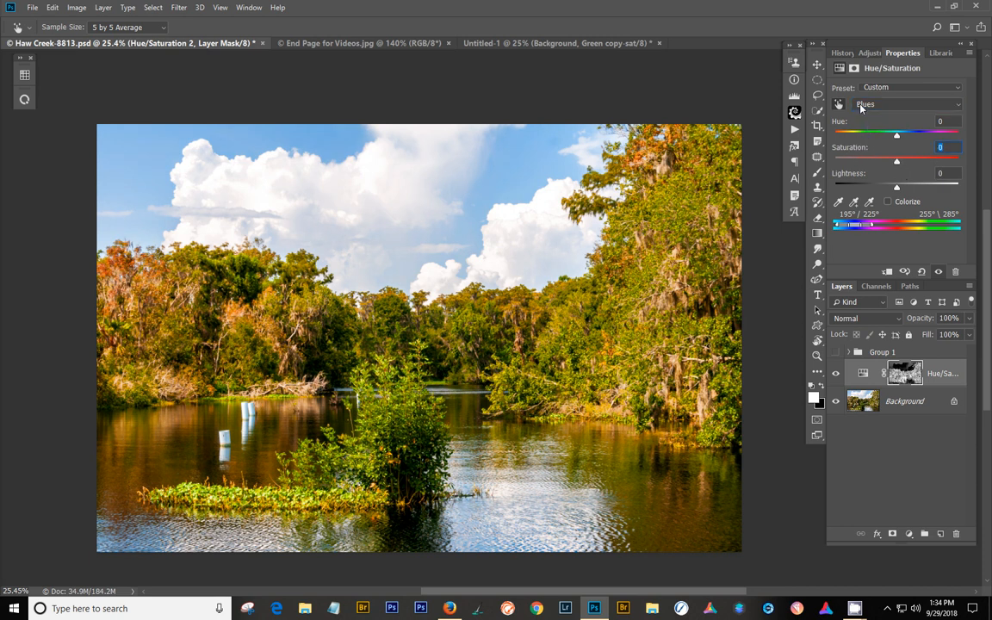
left_click(907, 104)
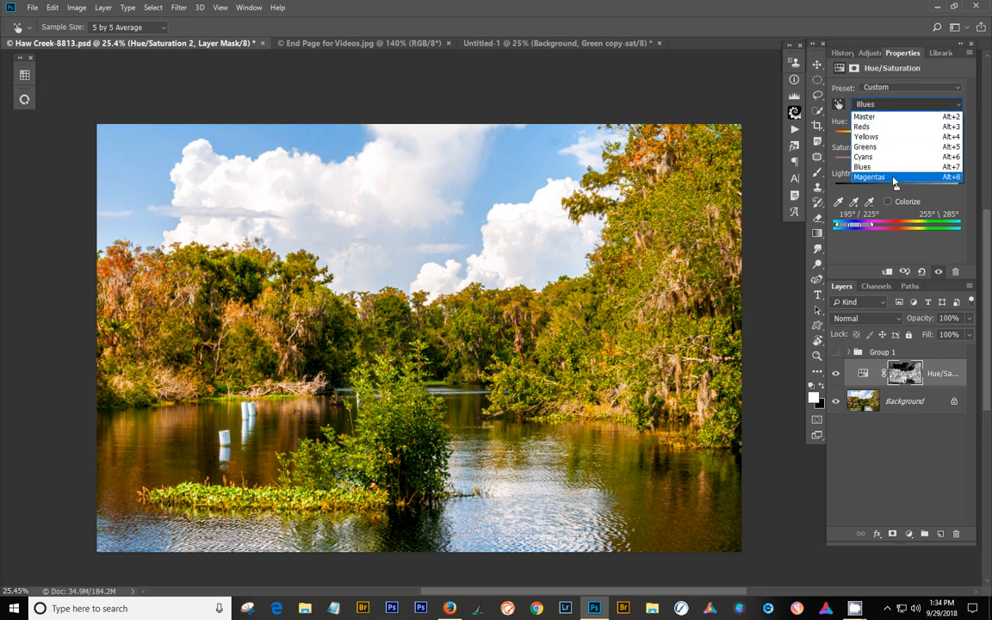
left_click(868, 177)
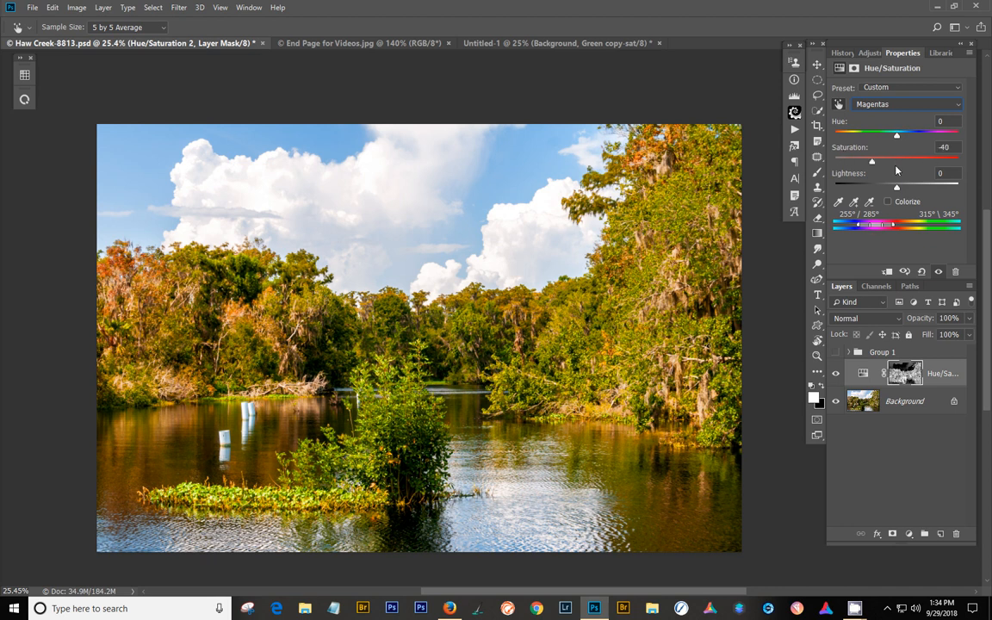
left_click(907, 104)
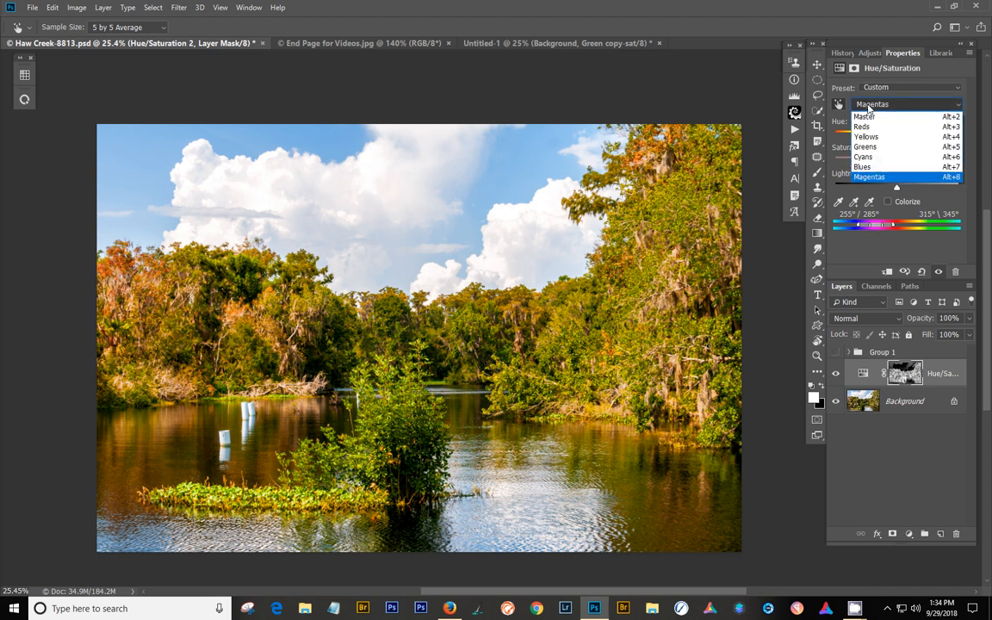
left_click(865, 116)
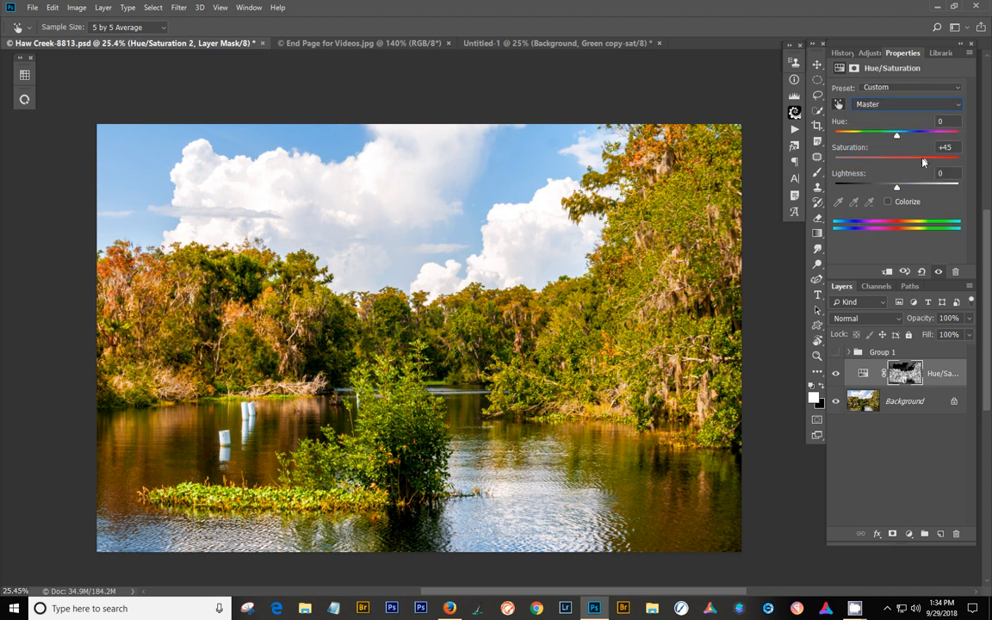
Step: Set master Saturation to +40, Lightness to +4 and Hue to -1
left_click_drag(896, 162, 895, 162)
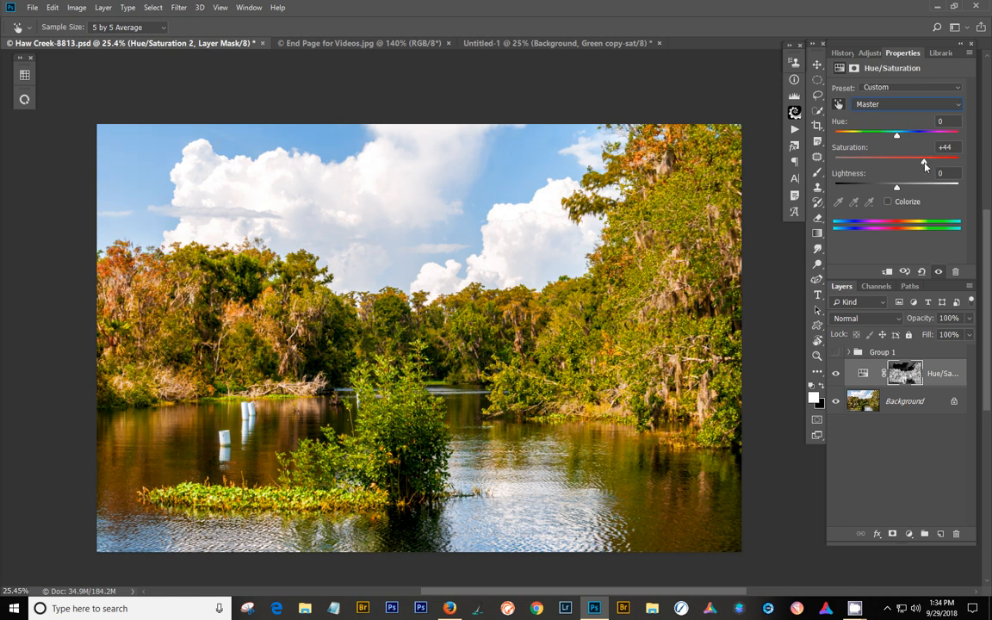
left_click_drag(924, 161, 920, 161)
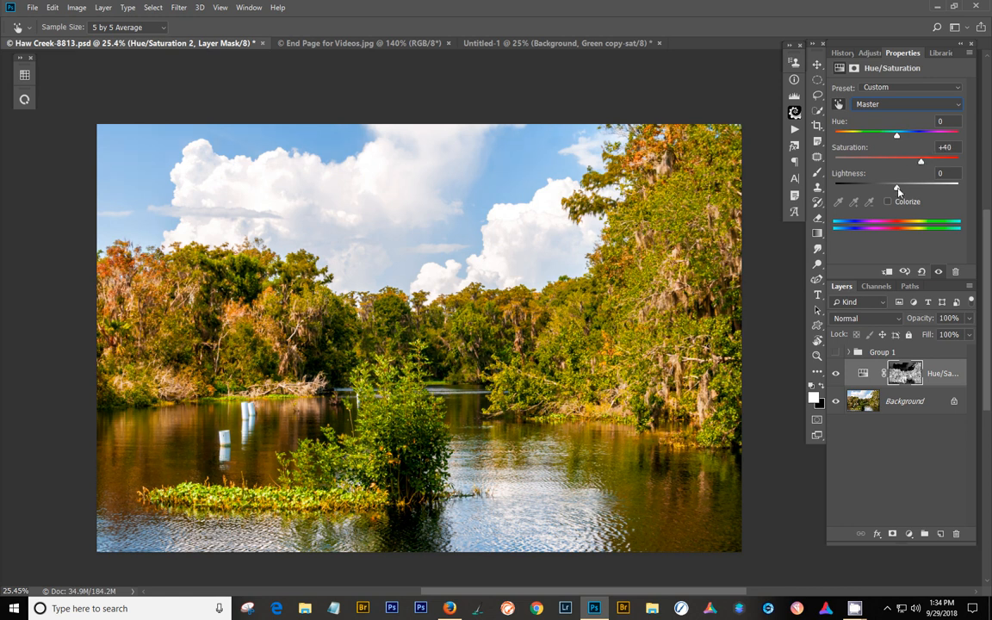
left_click_drag(896, 185, 900, 185)
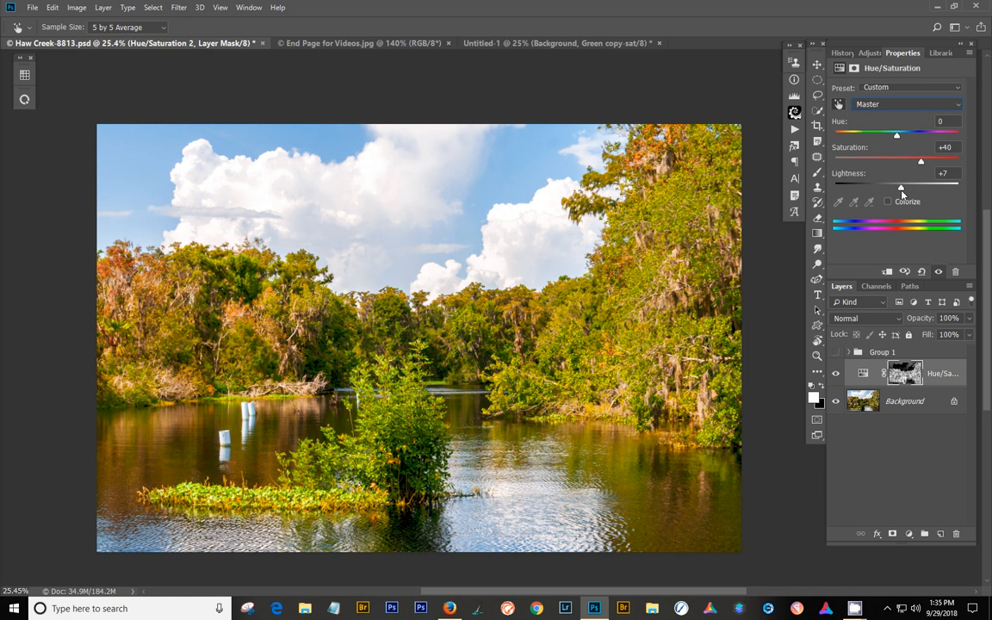
left_click_drag(902, 187, 898, 187)
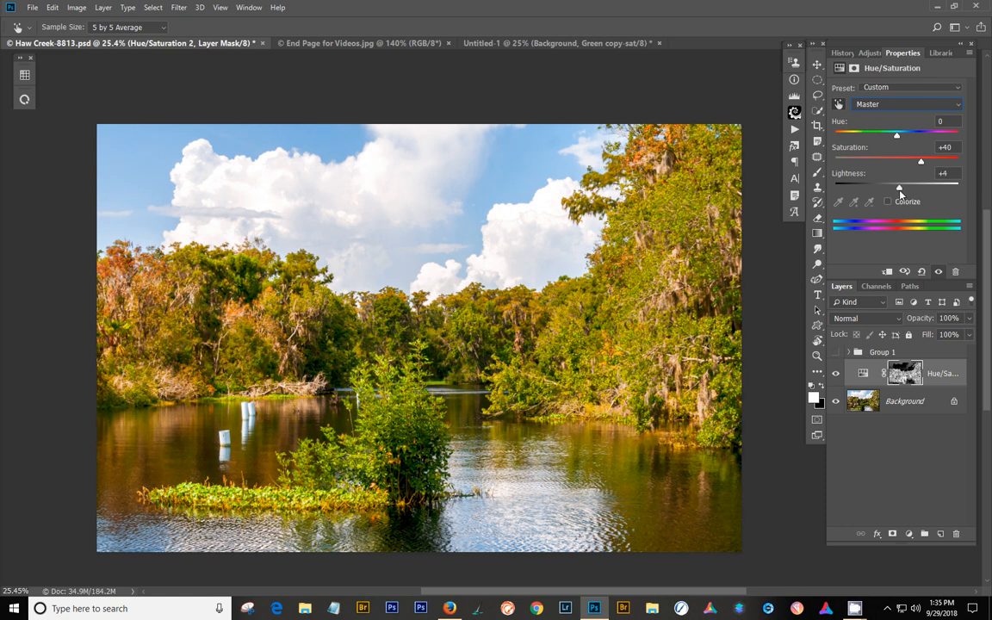
left_click_drag(897, 134, 896, 134)
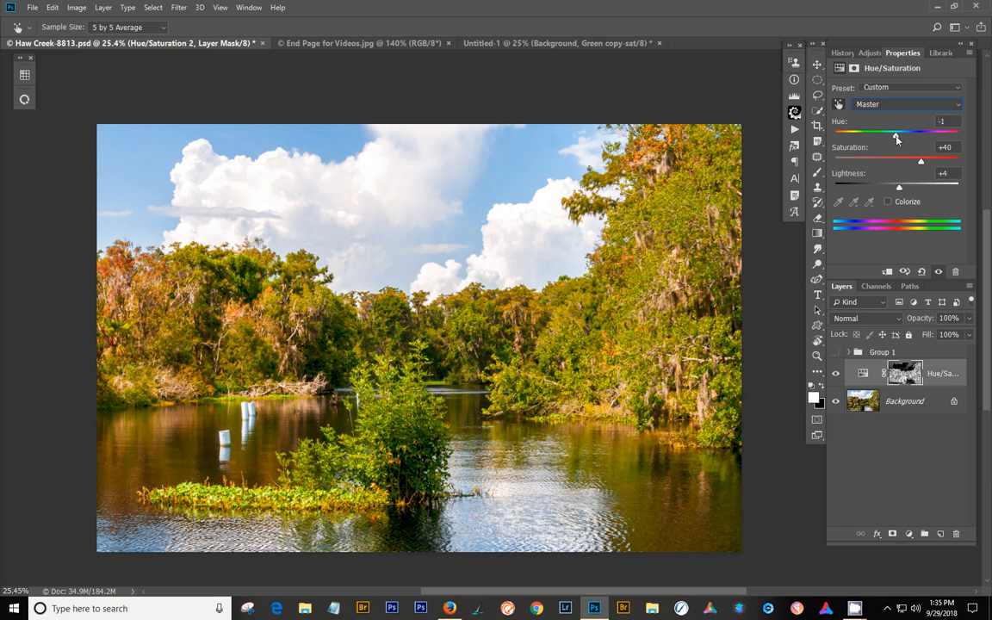
left_click_drag(897, 131, 895, 130)
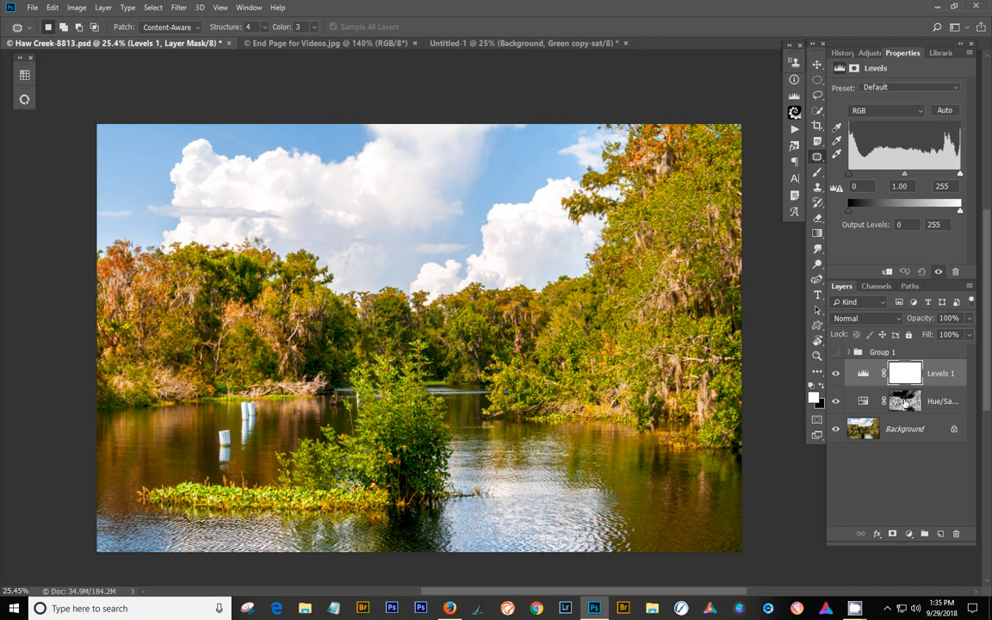
Step: Replace Levels 1's mask with the Hue/Saturation mask; set input levels 0, 0.77, 231
left_click(899, 373)
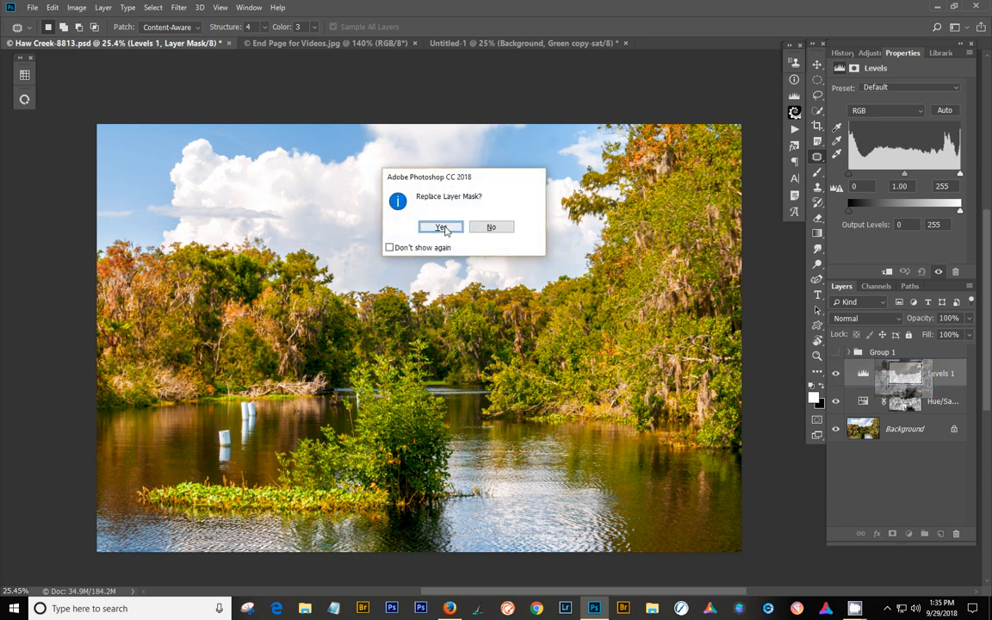
left_click(441, 227)
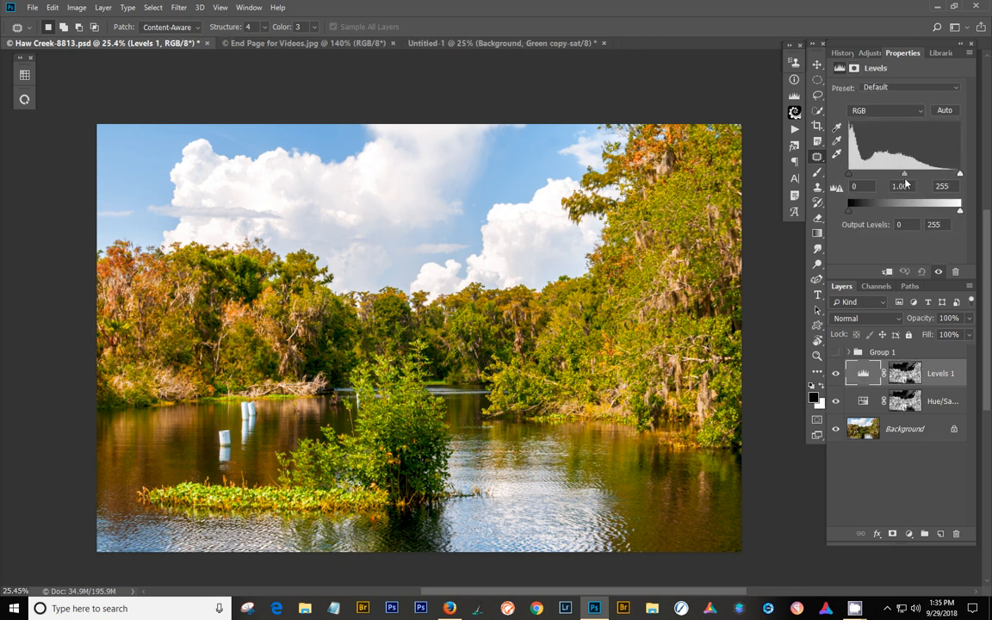
left_click_drag(904, 173, 918, 173)
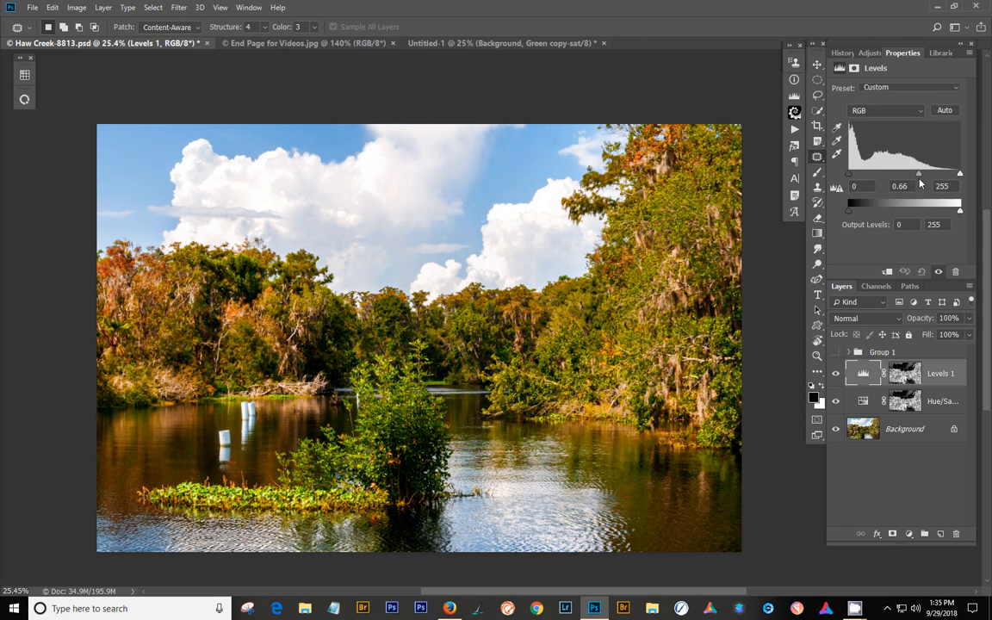
left_click_drag(919, 174, 916, 174)
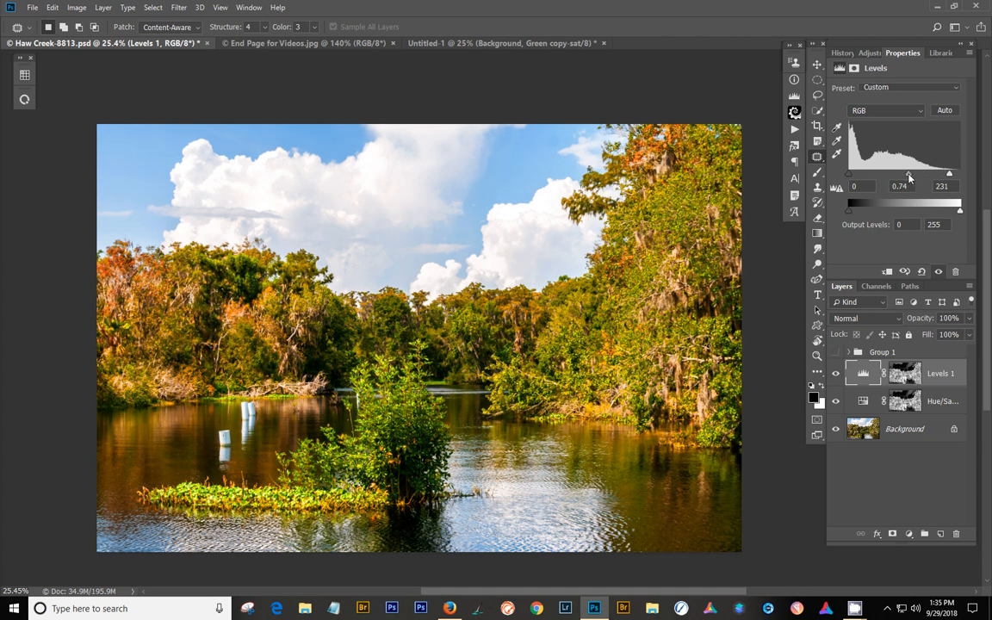
left_click_drag(848, 209, 859, 210)
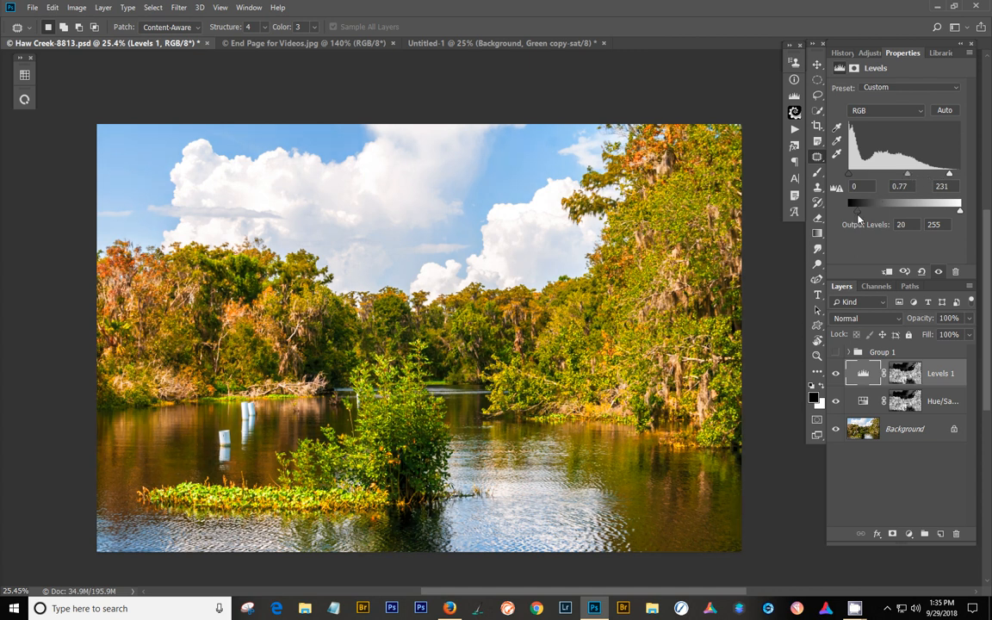
left_click_drag(861, 207, 848, 207)
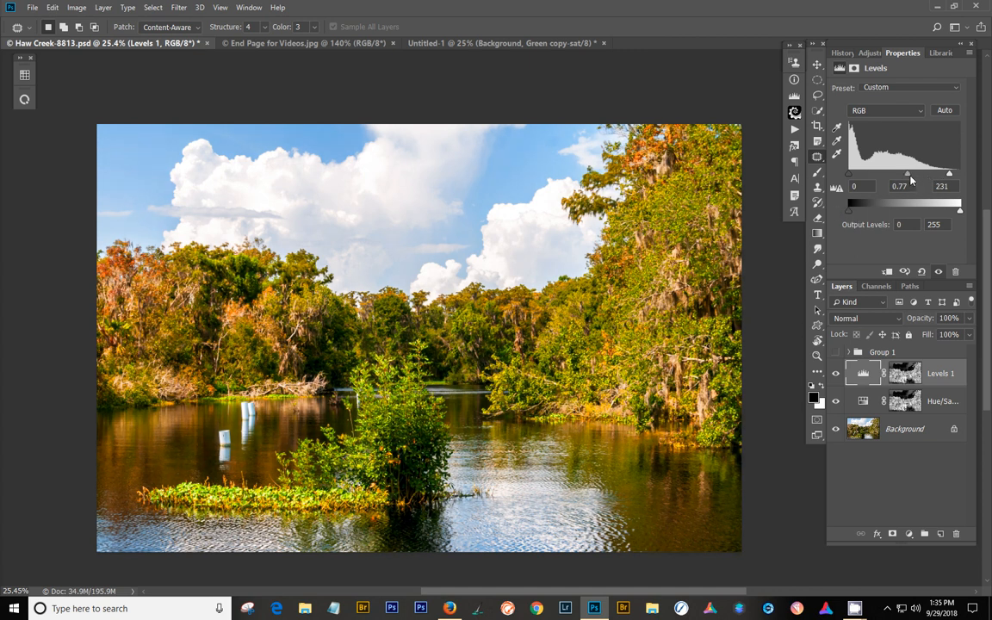
left_click_drag(907, 174, 903, 174)
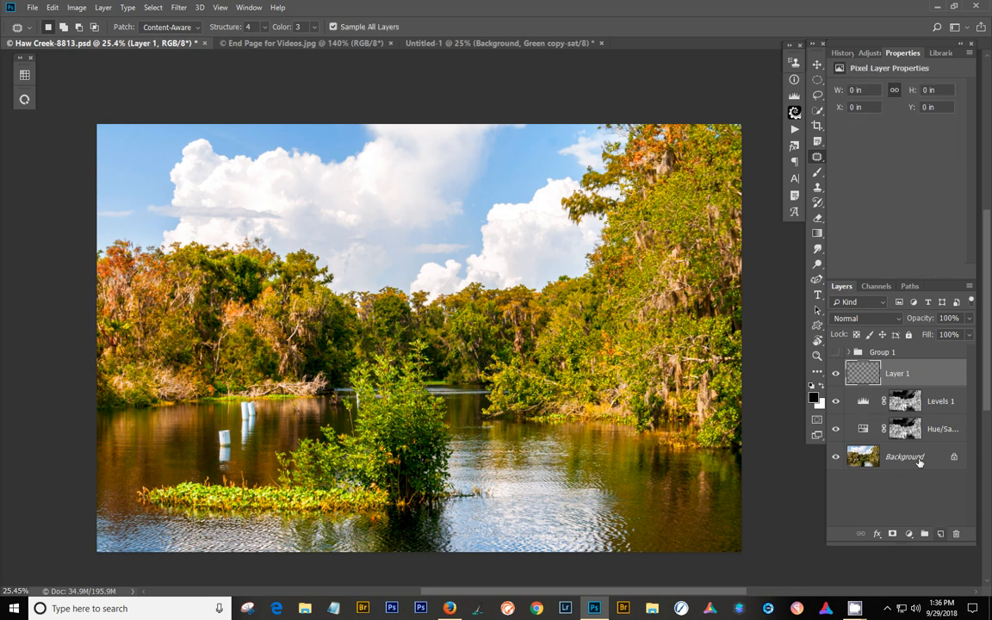
Step: Set Layer 1 to Overlay blending and add a new Layer 2 above it
left_click(861, 318)
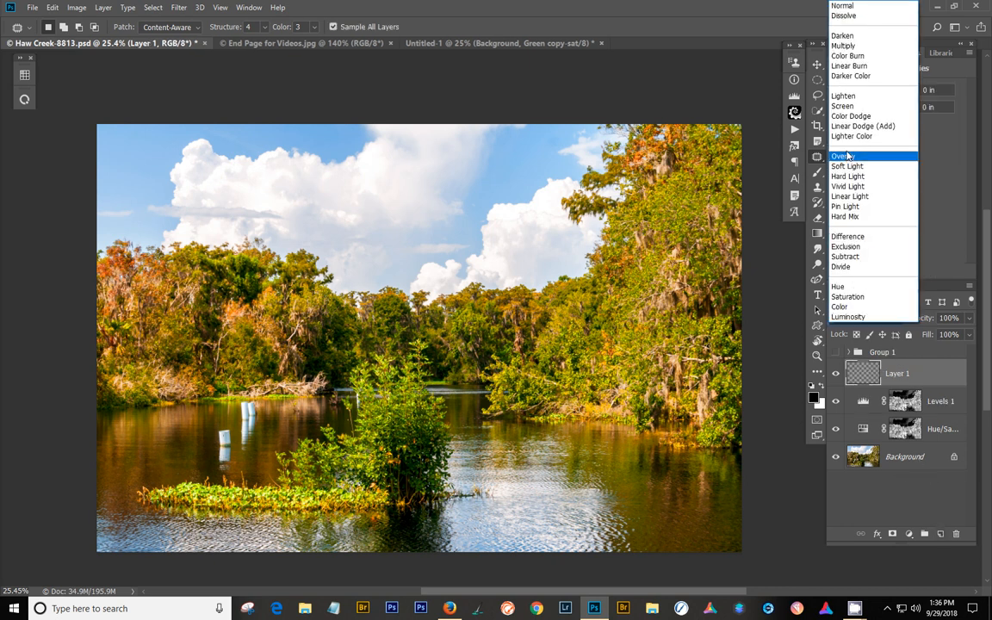
left_click(844, 156)
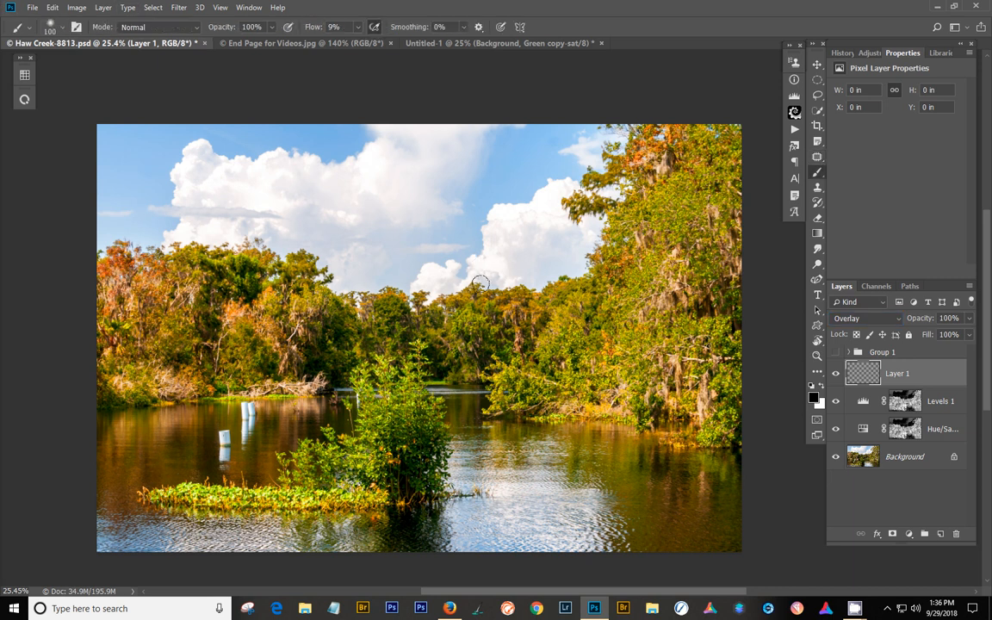
mouse_move(495, 318)
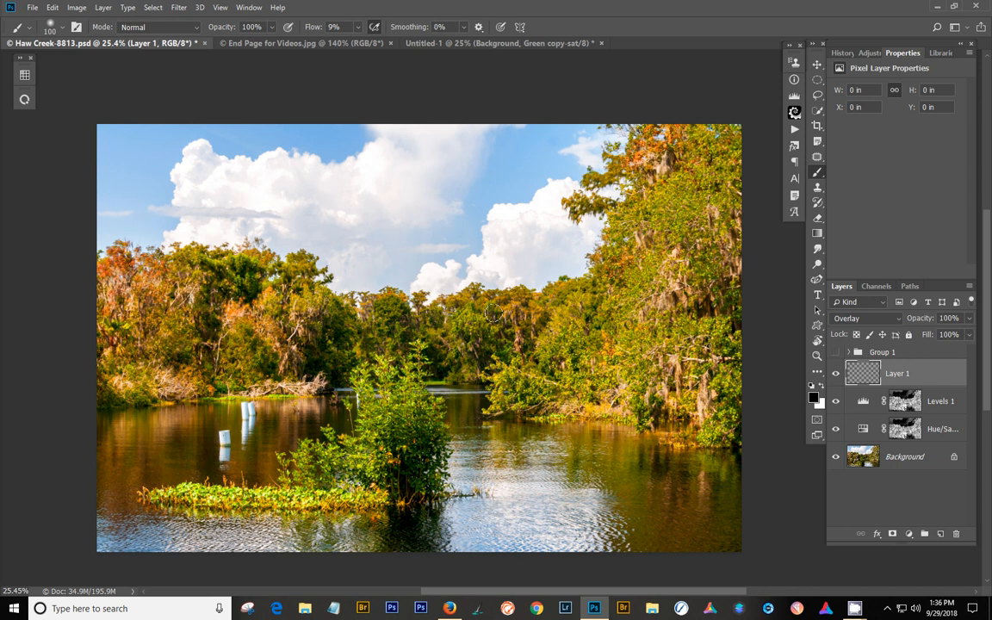
mouse_move(493, 313)
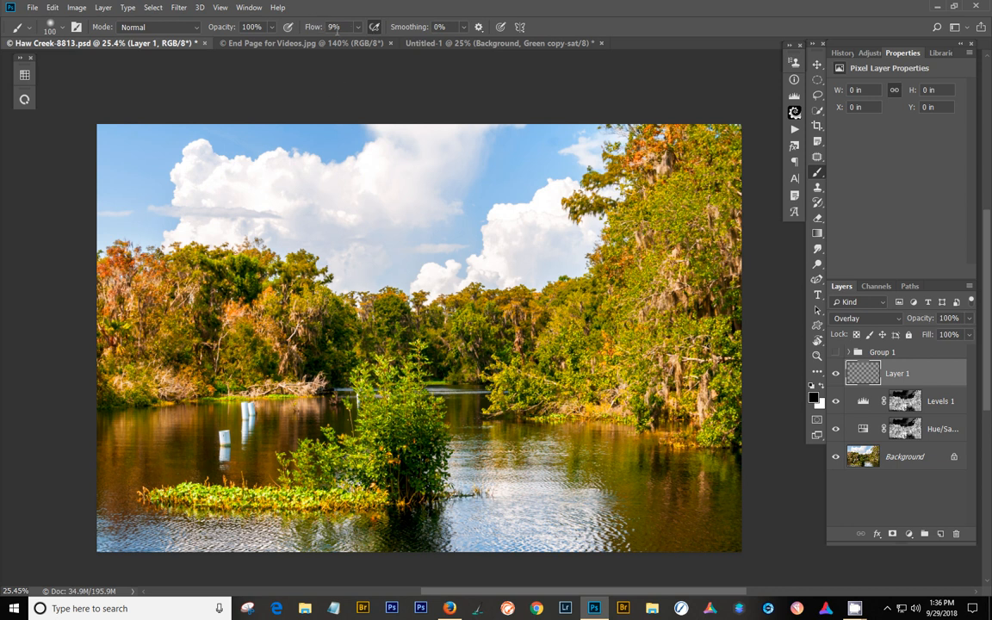
mouse_move(334, 26)
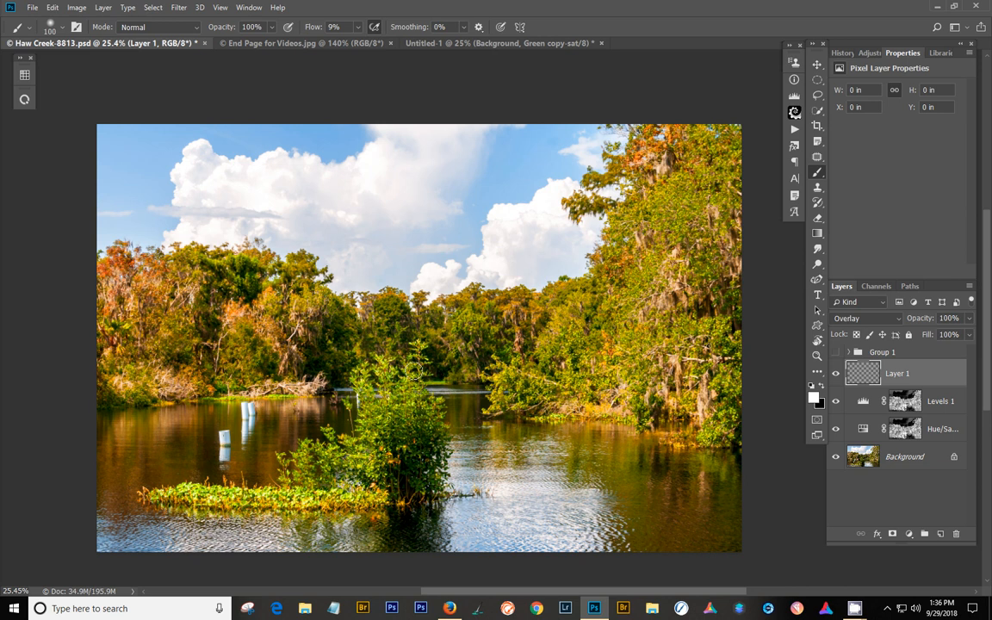
mouse_move(426, 342)
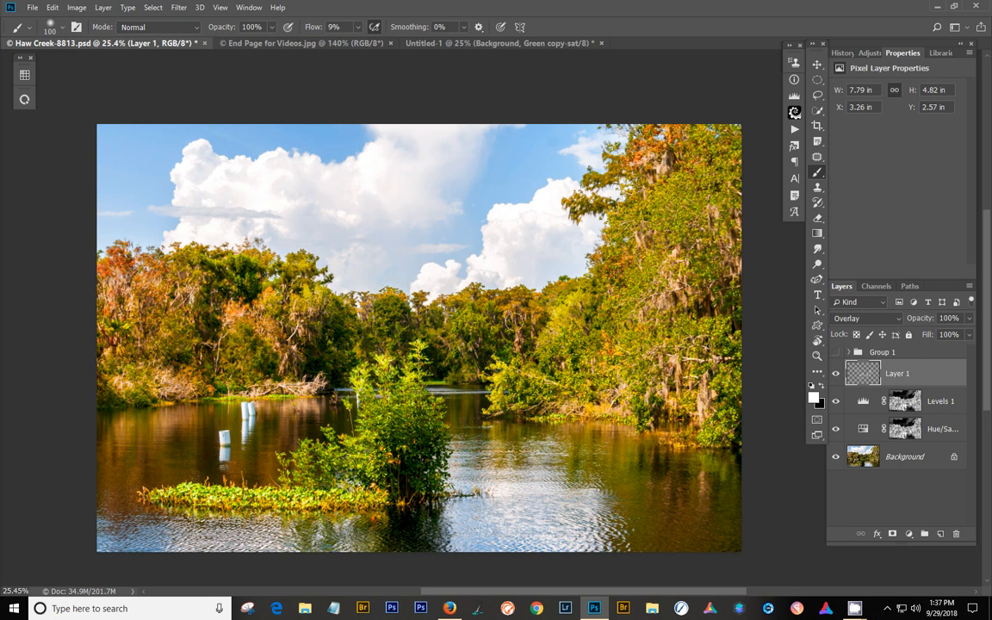
left_click(835, 373)
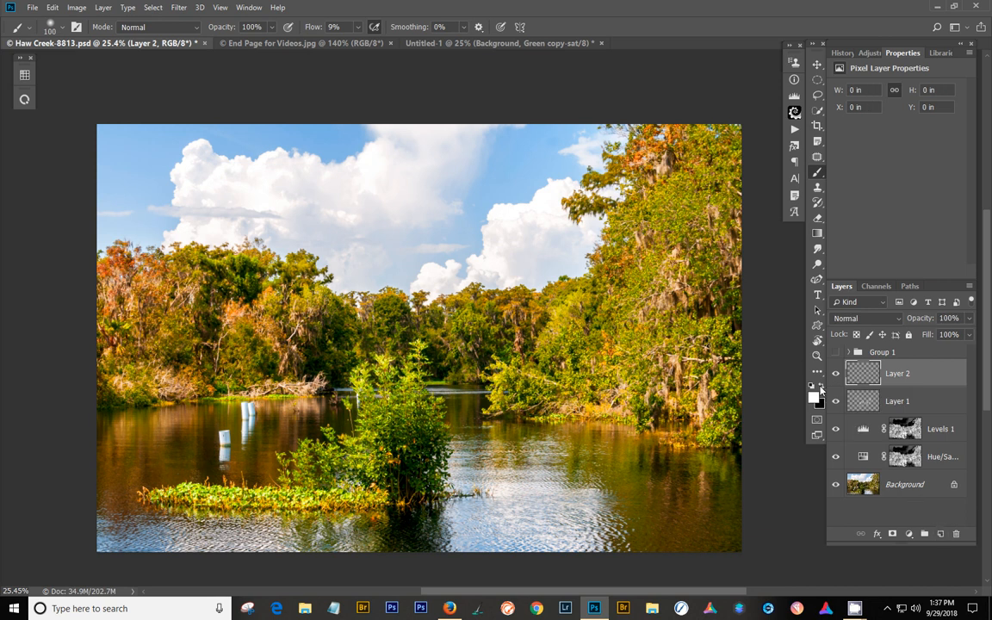
Step: Set Layer 2's blend mode to Overlay
left_click(866, 318)
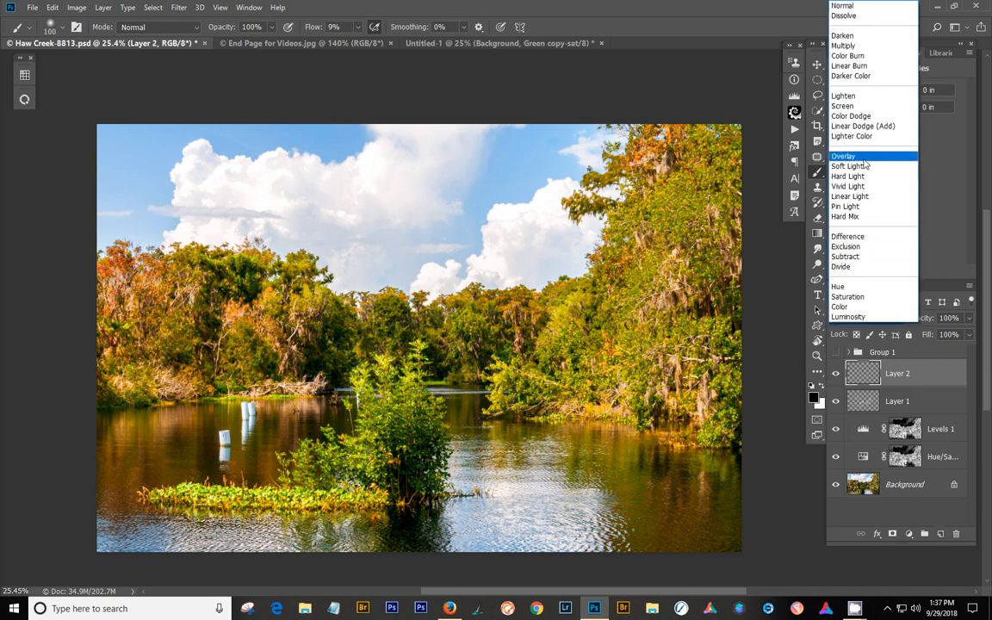
left_click(842, 156)
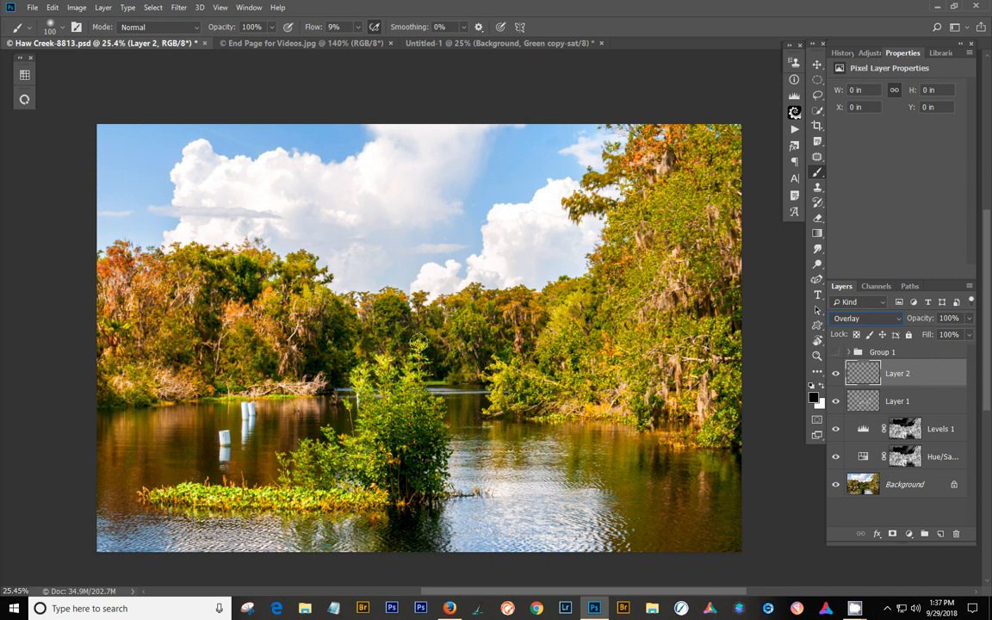
mouse_move(394, 344)
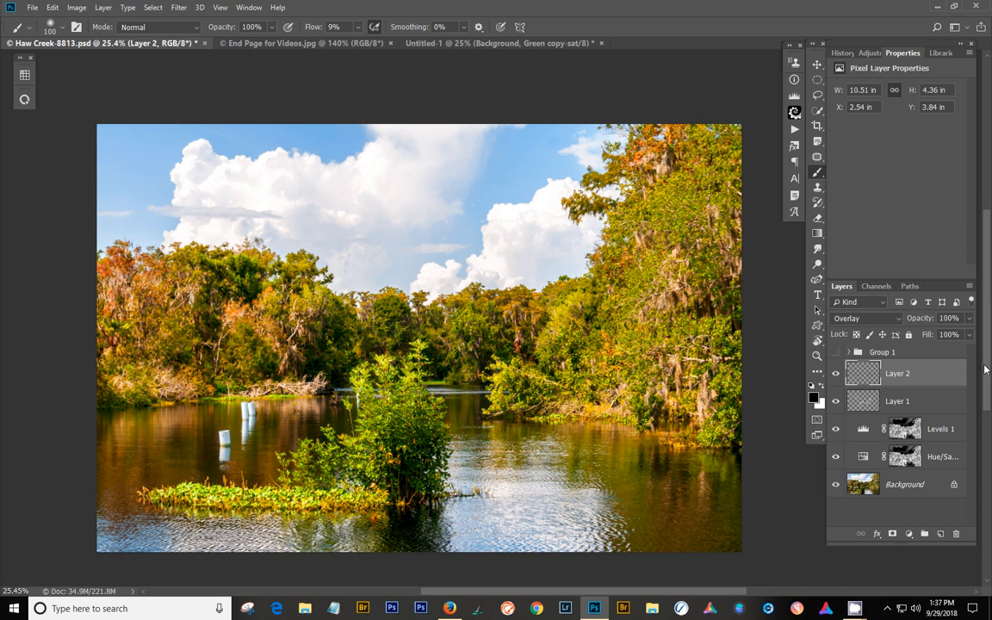
mouse_move(855, 417)
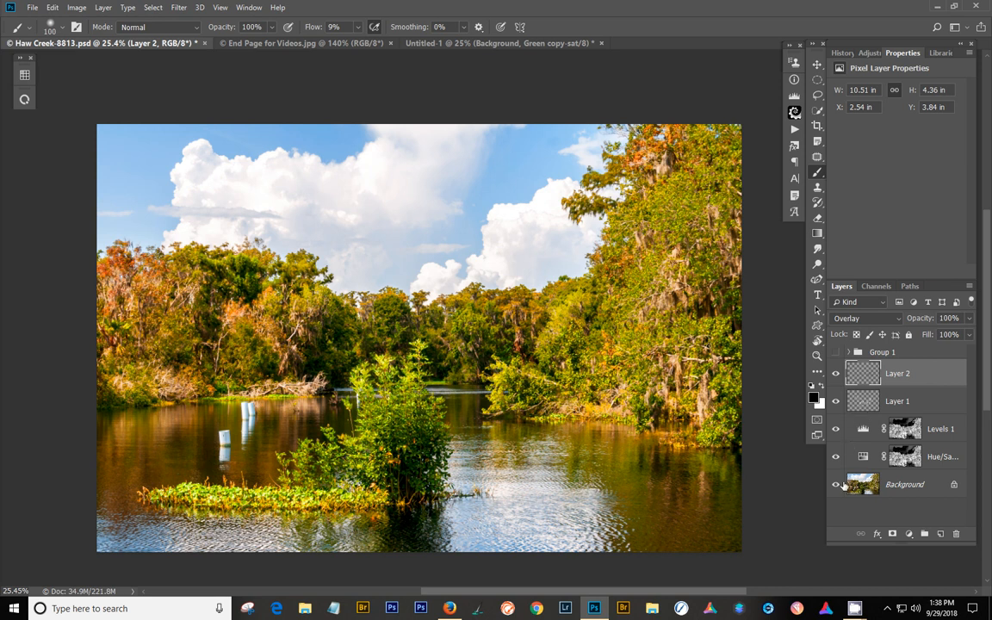
Step: Toggle to the original Background photo and back, then switch to End Page for Videos.jpg
left_click(834, 484)
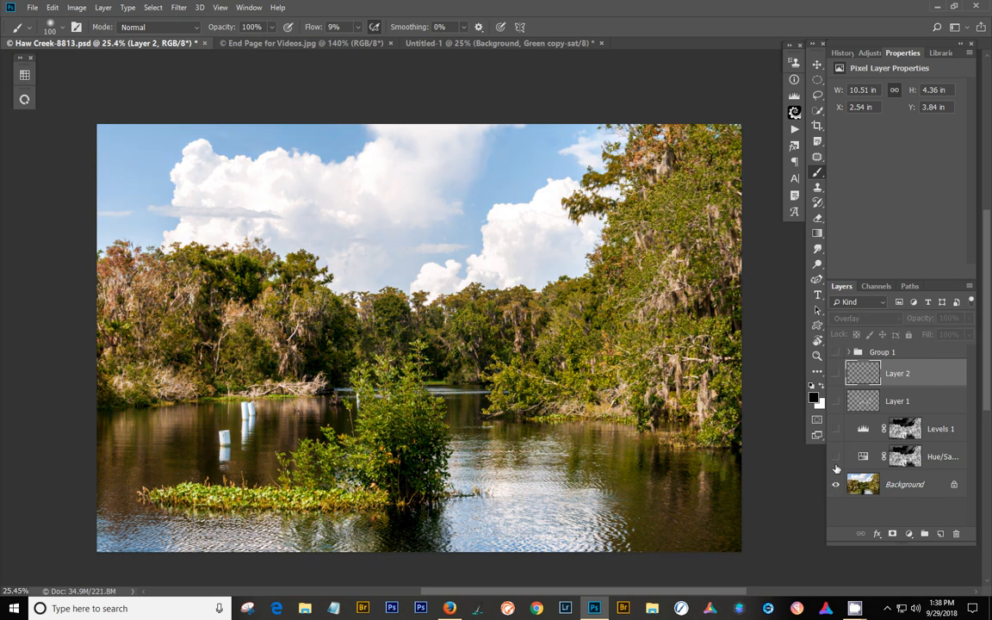
left_click(836, 456)
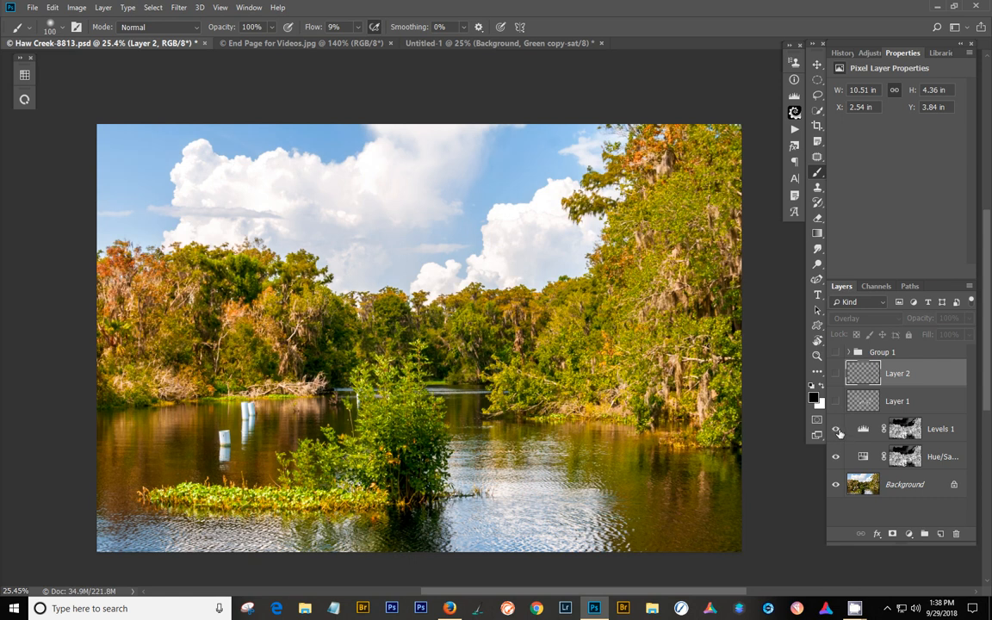
mouse_move(836, 401)
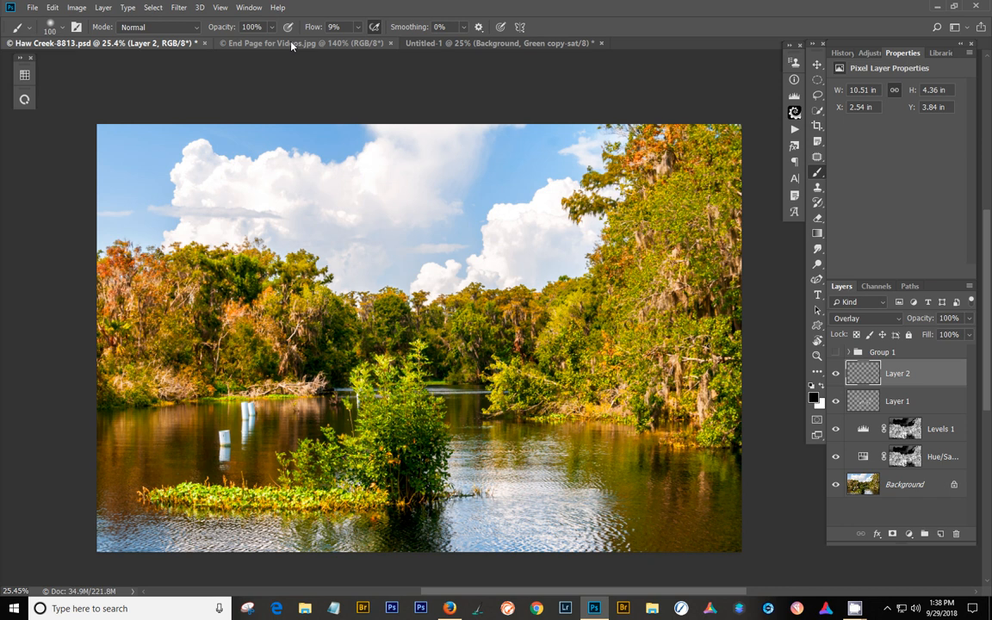
left_click(301, 43)
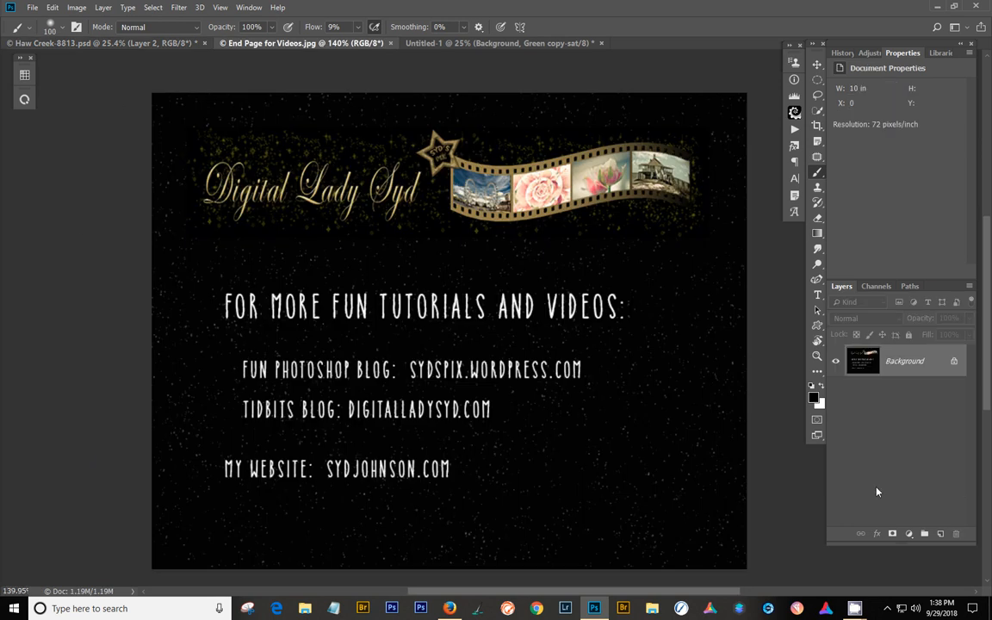